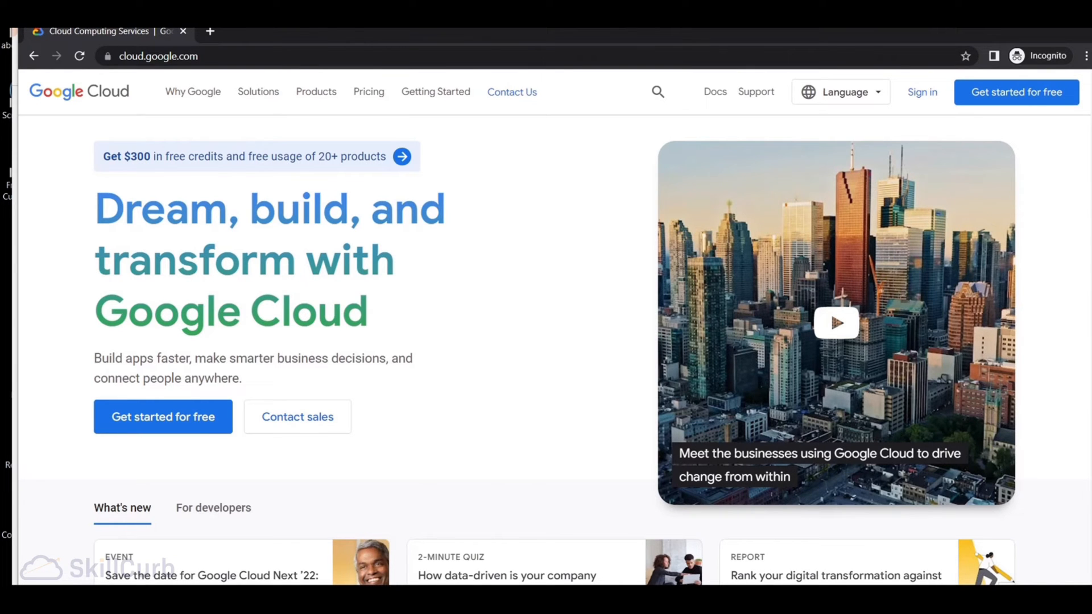
mouse_move(1016, 92)
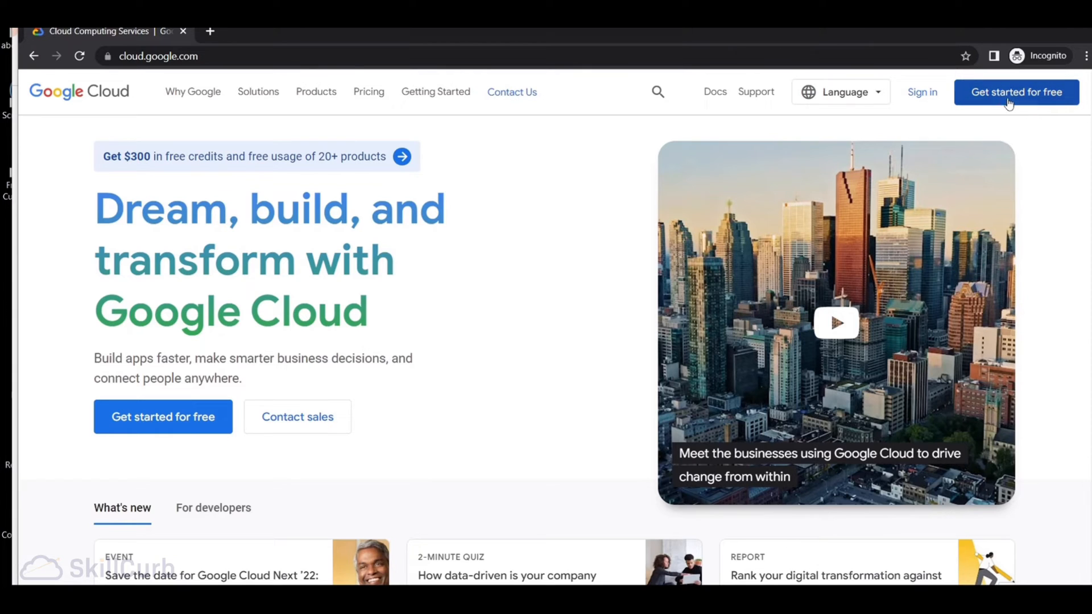
mouse_move(910, 174)
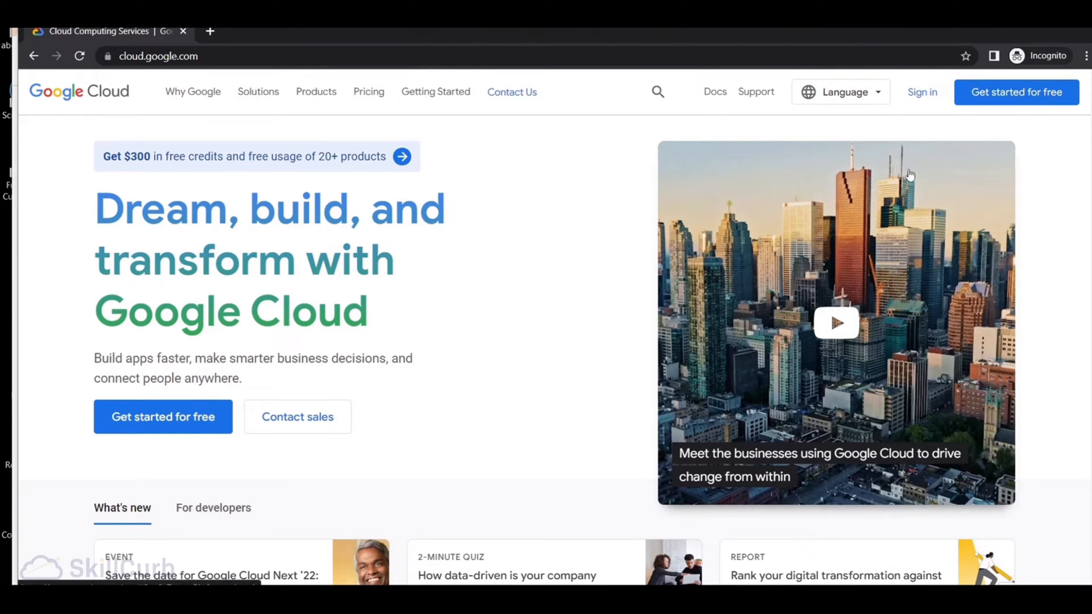
Sign in with the suggested Google account and its password to reach the BigQuery workspace
click(921, 91)
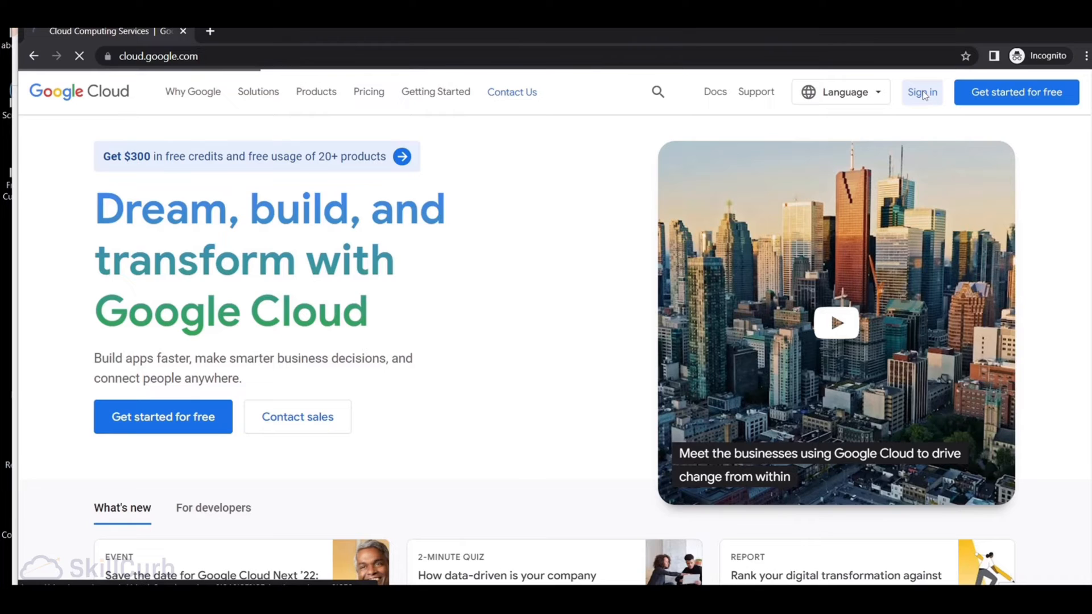
click(921, 91)
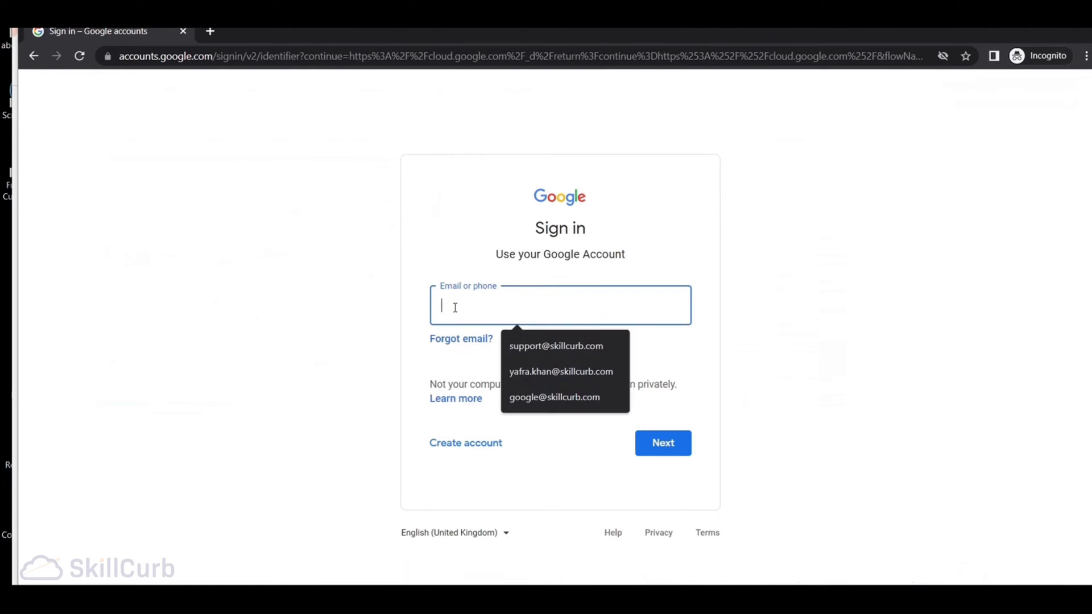
click(554, 397)
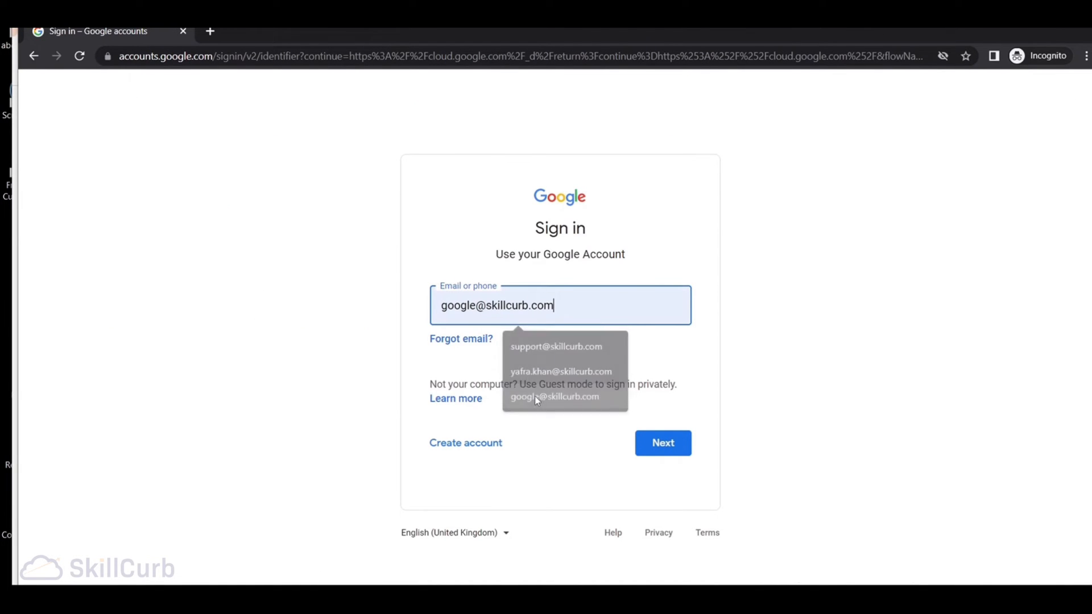
click(662, 443)
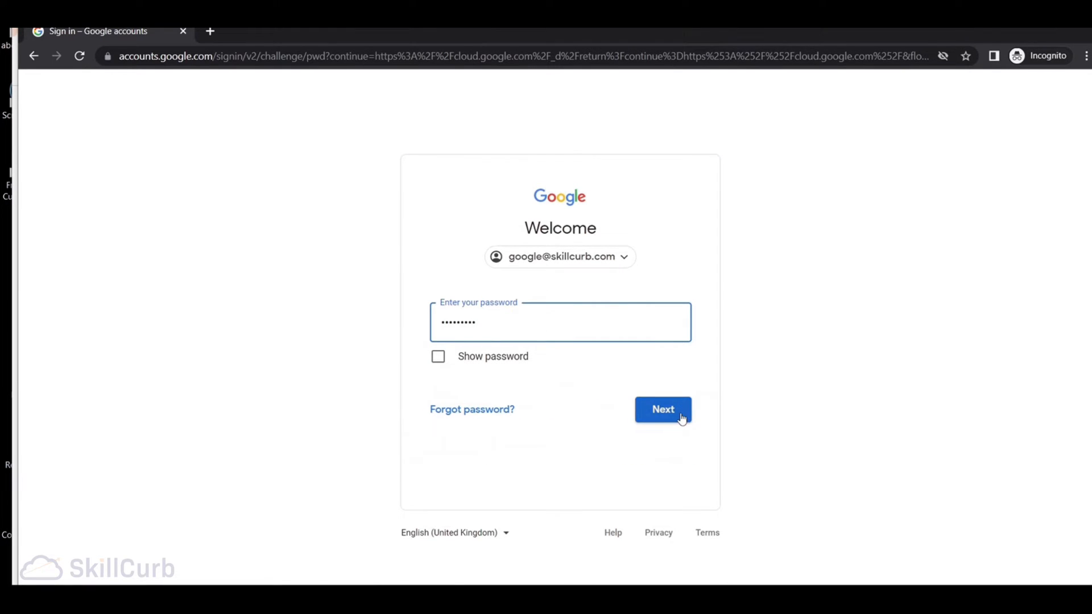
click(662, 410)
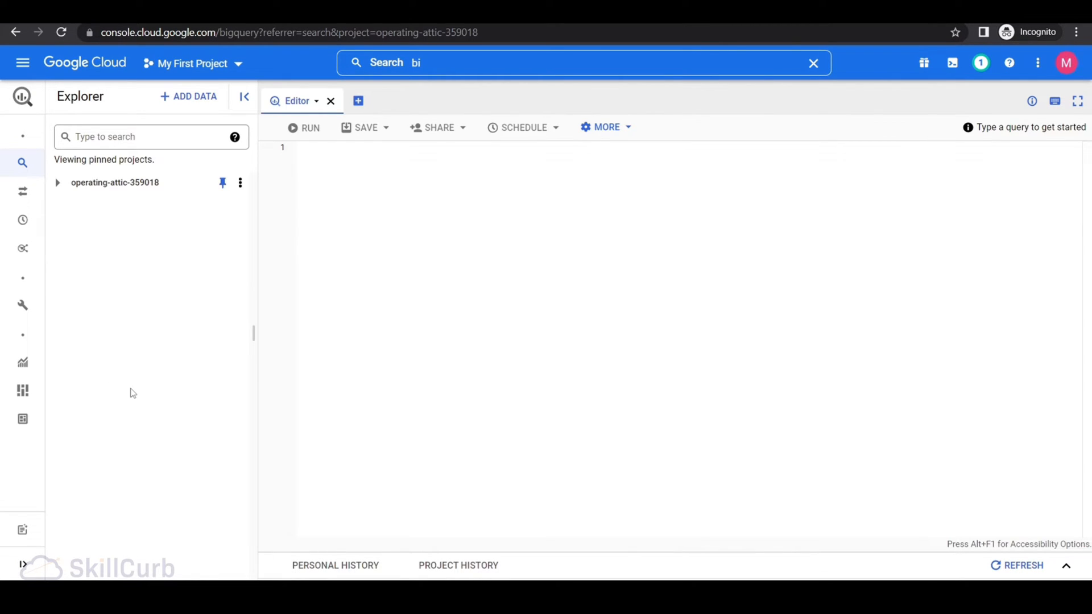
mouse_move(432, 387)
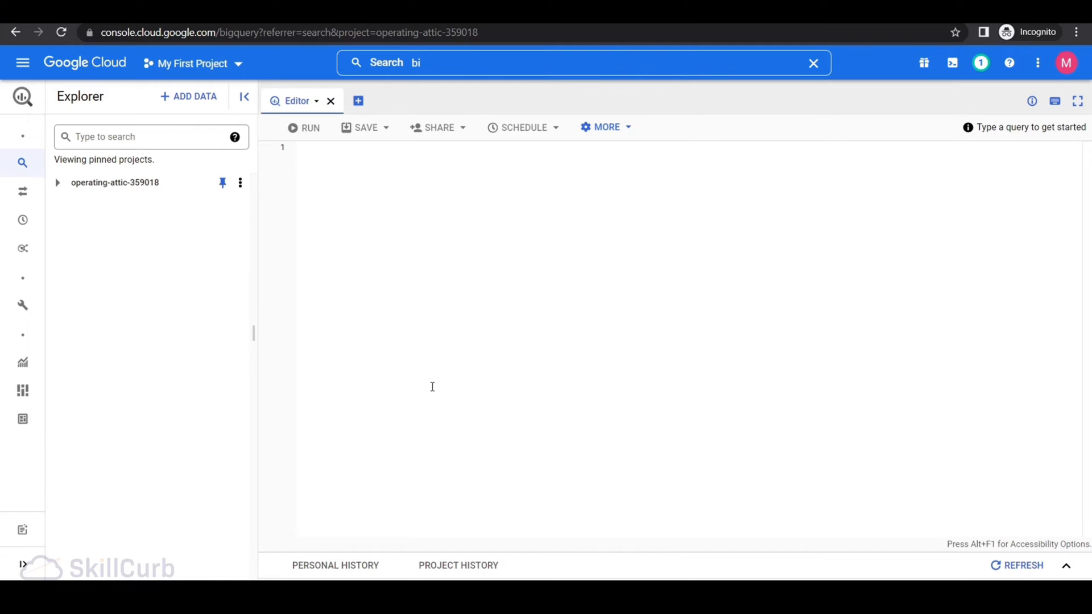
Create dataset empDataset with a chosen data location and expand the project to show it
click(240, 182)
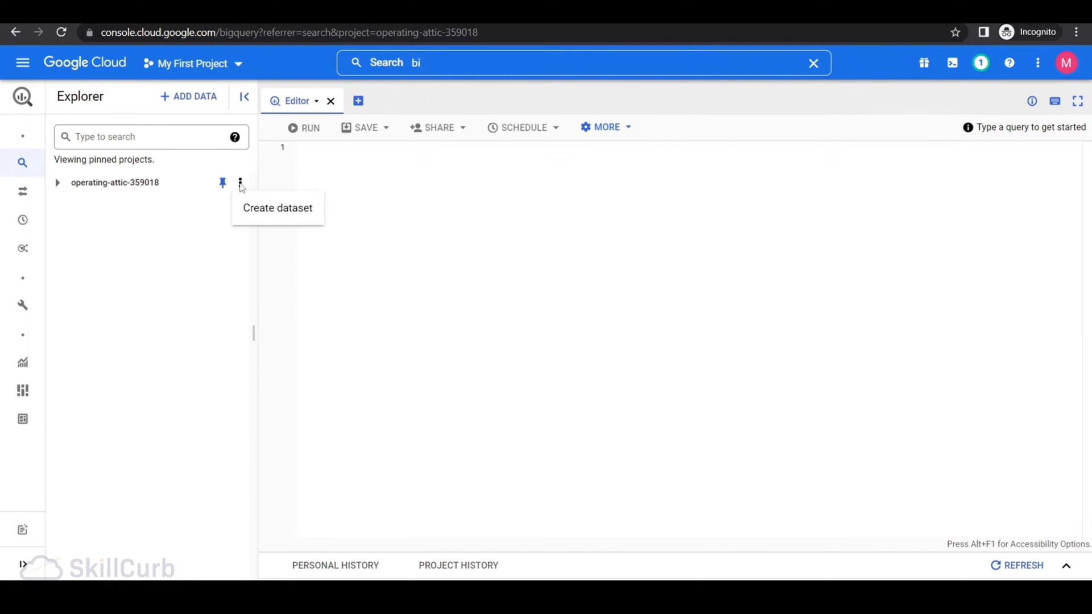
click(278, 207)
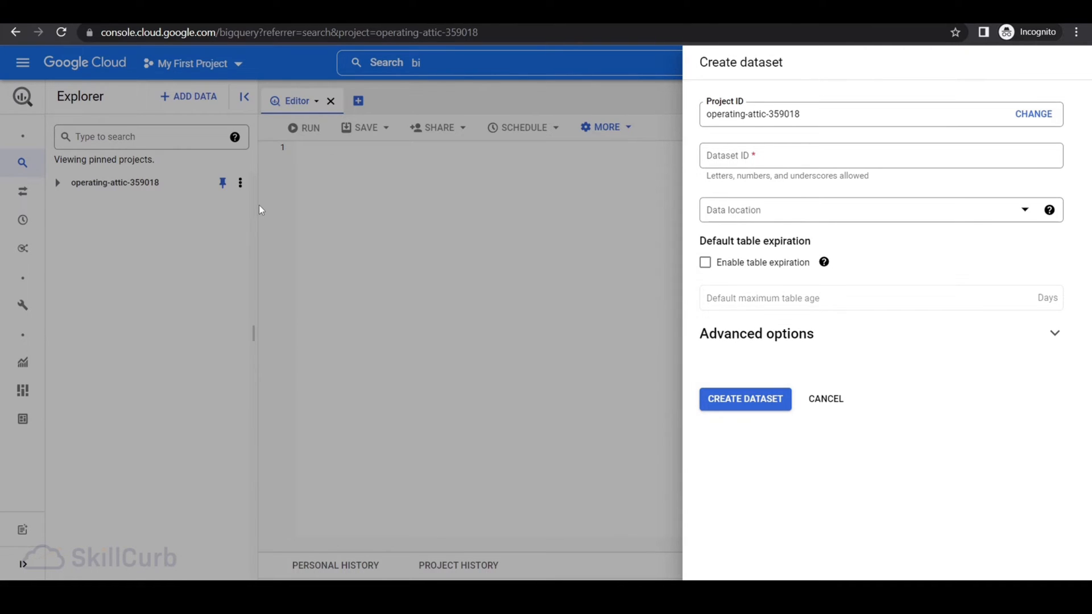
text(empDatase)
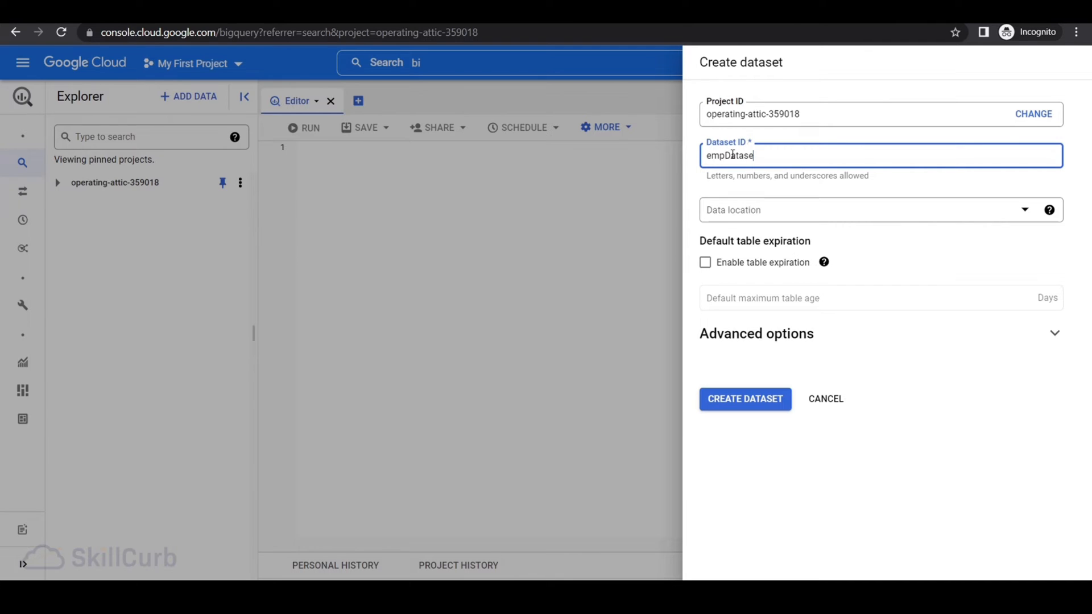
click(880, 209)
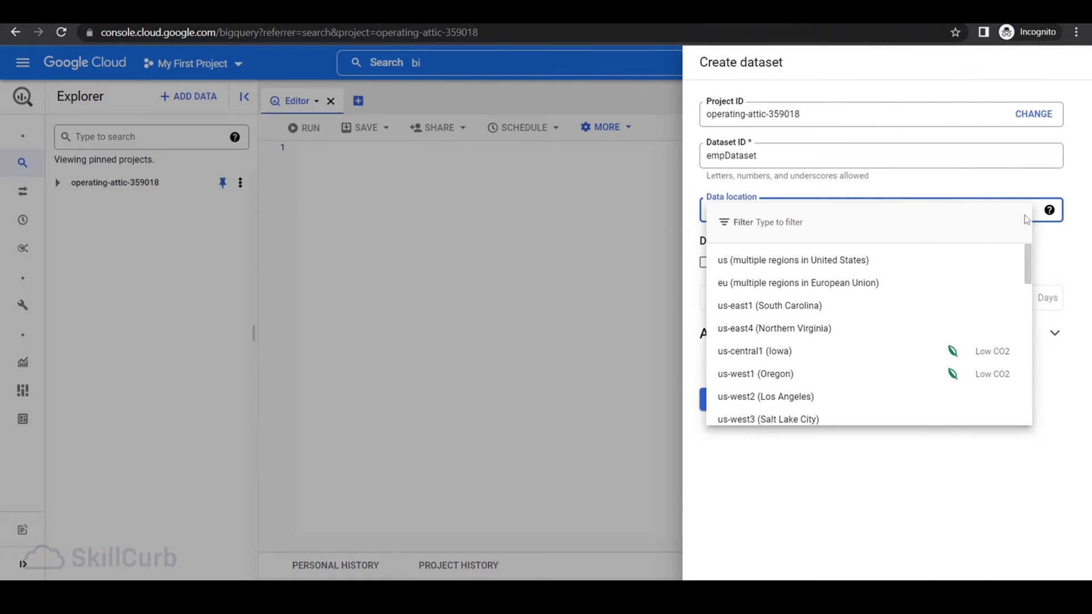
mouse_move(770, 259)
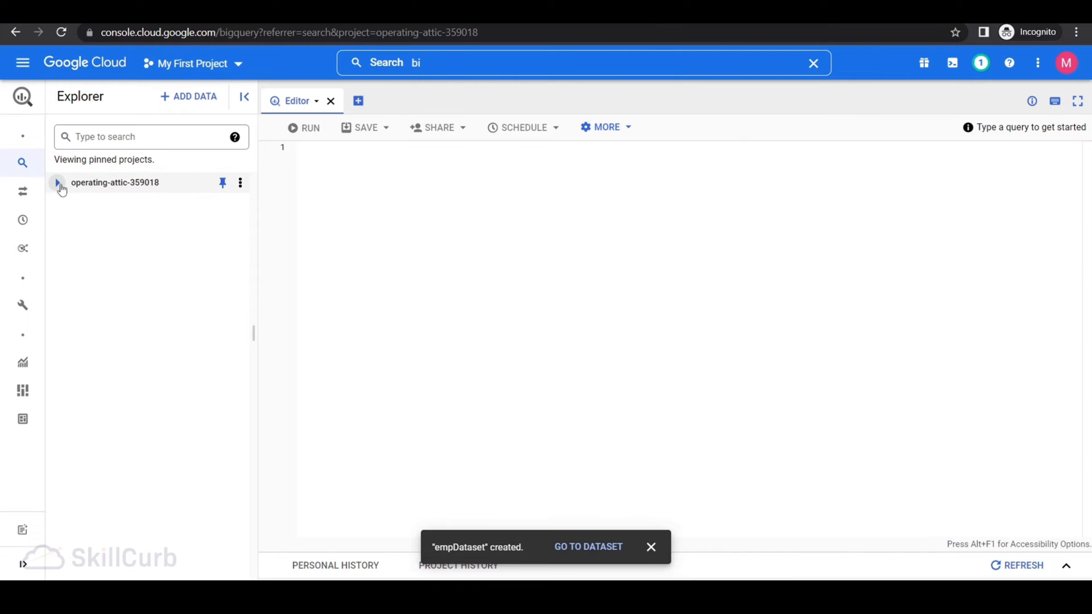
click(57, 182)
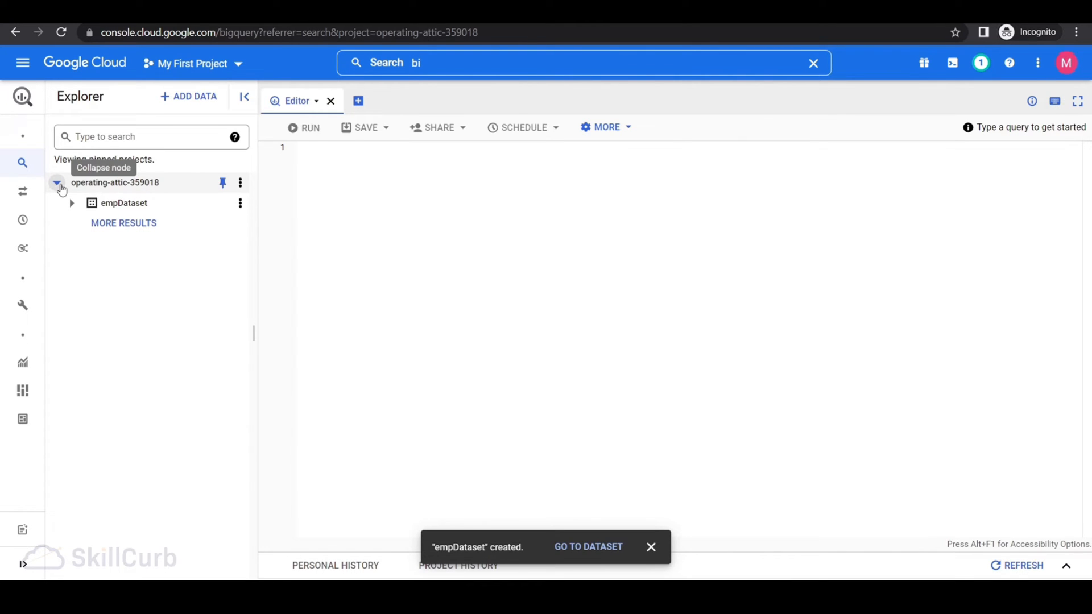
mouse_move(75, 256)
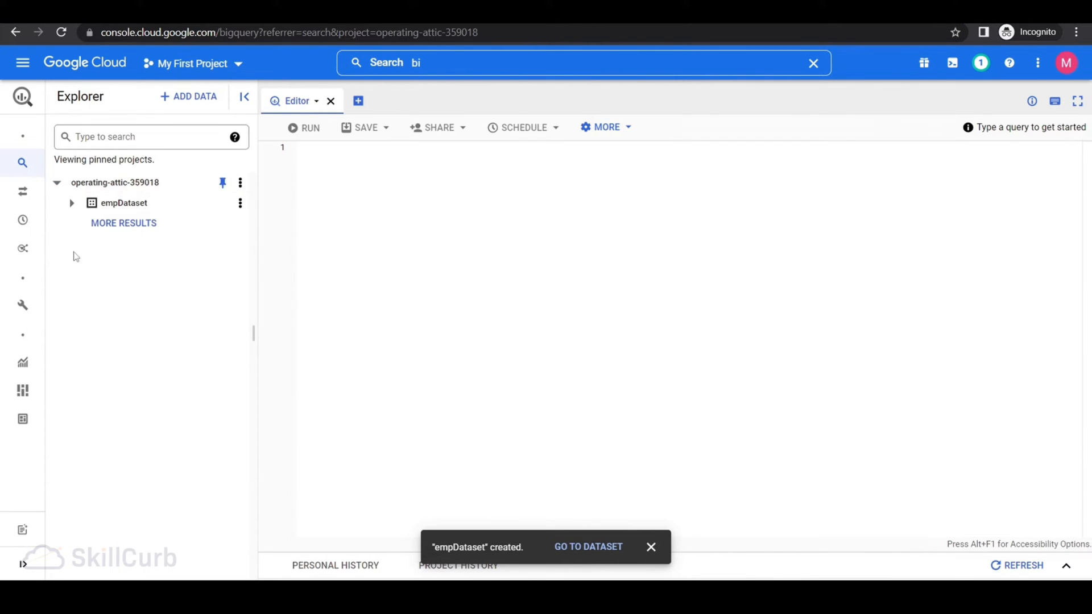
mouse_move(66, 270)
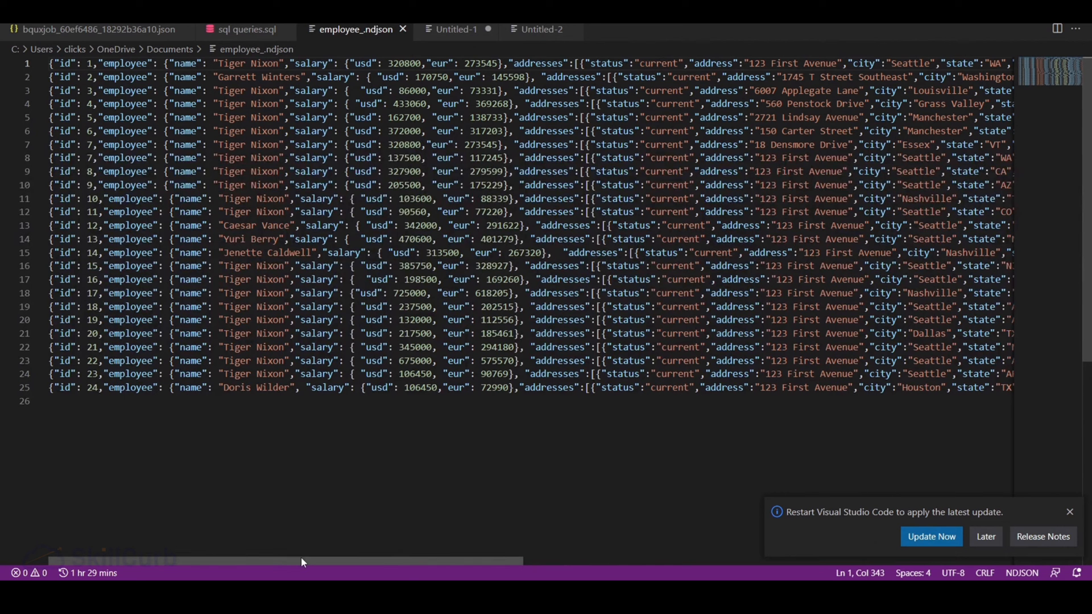
mouse_move(263, 561)
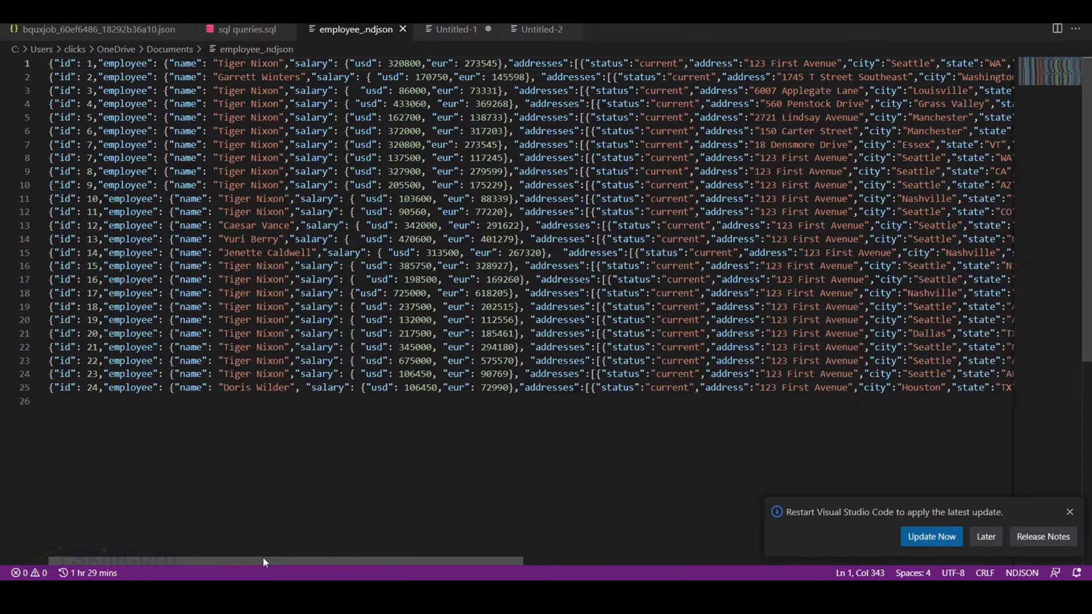
scroll(right, 3)
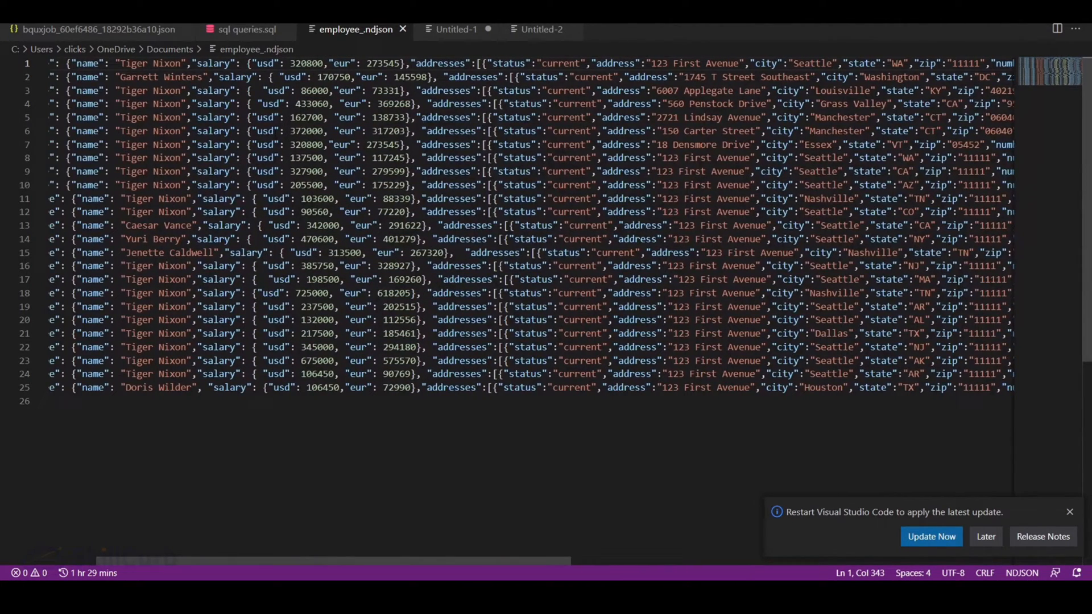
double_click(219, 62)
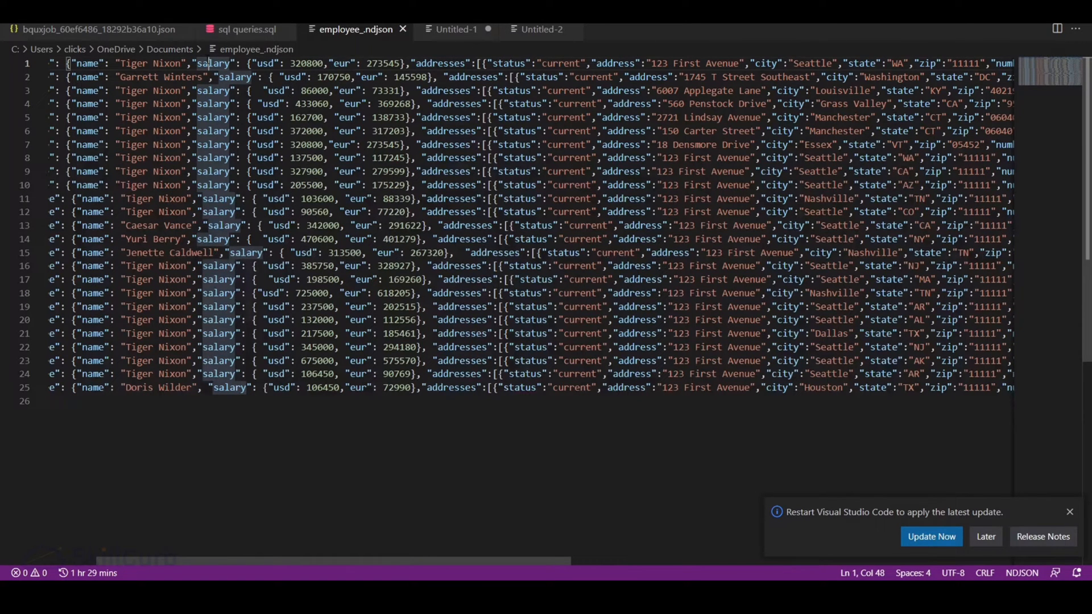
scroll(right, 3)
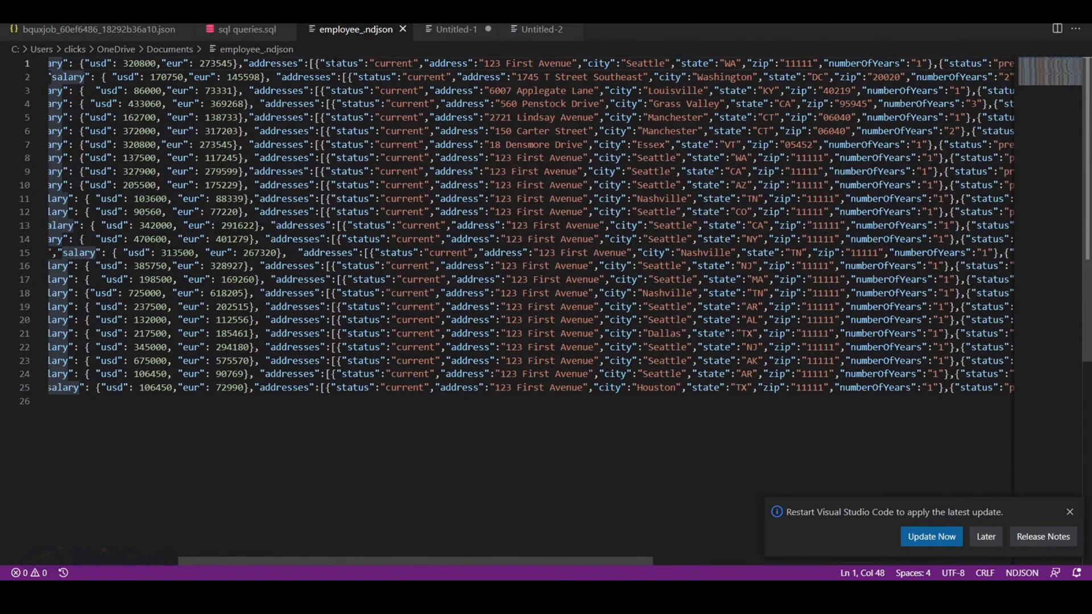
double_click(340, 63)
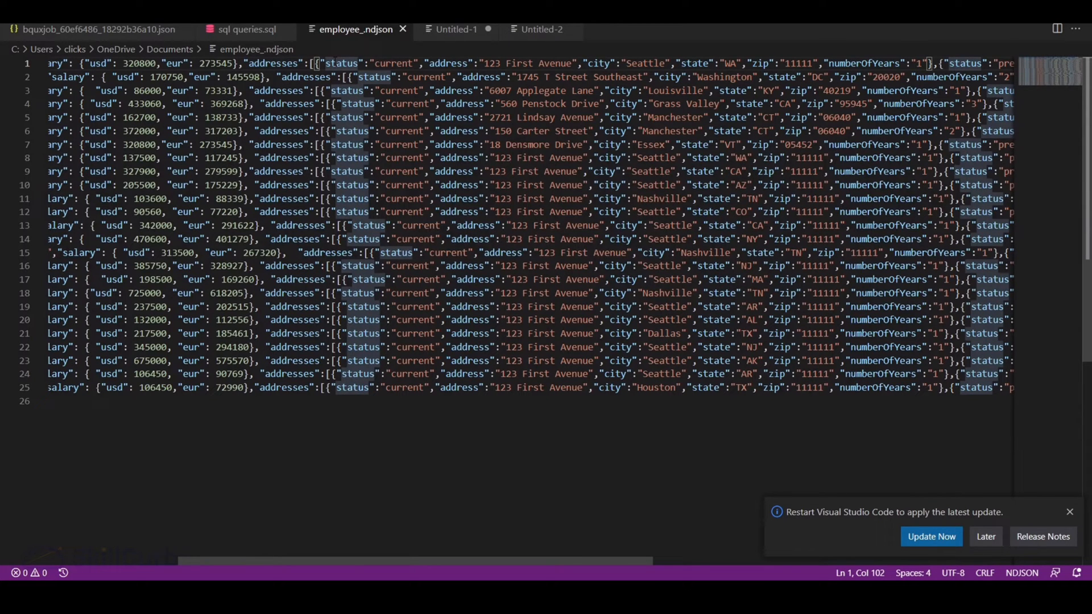
scroll(right, 3)
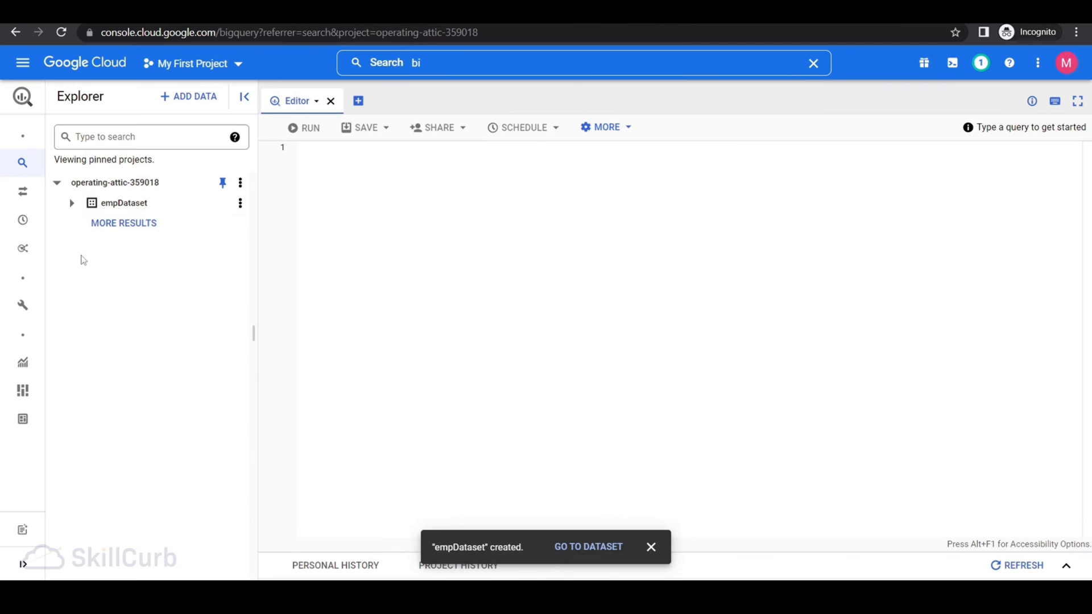
Start a new table in empDataset sourced from the uploaded local employee NDJSON file
click(240, 202)
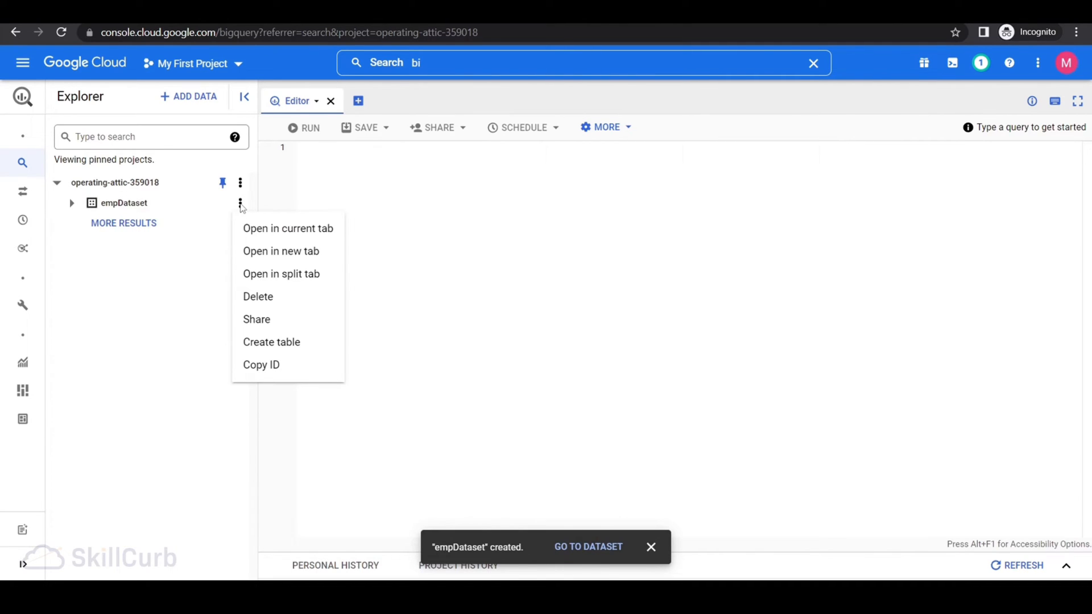
mouse_move(271, 343)
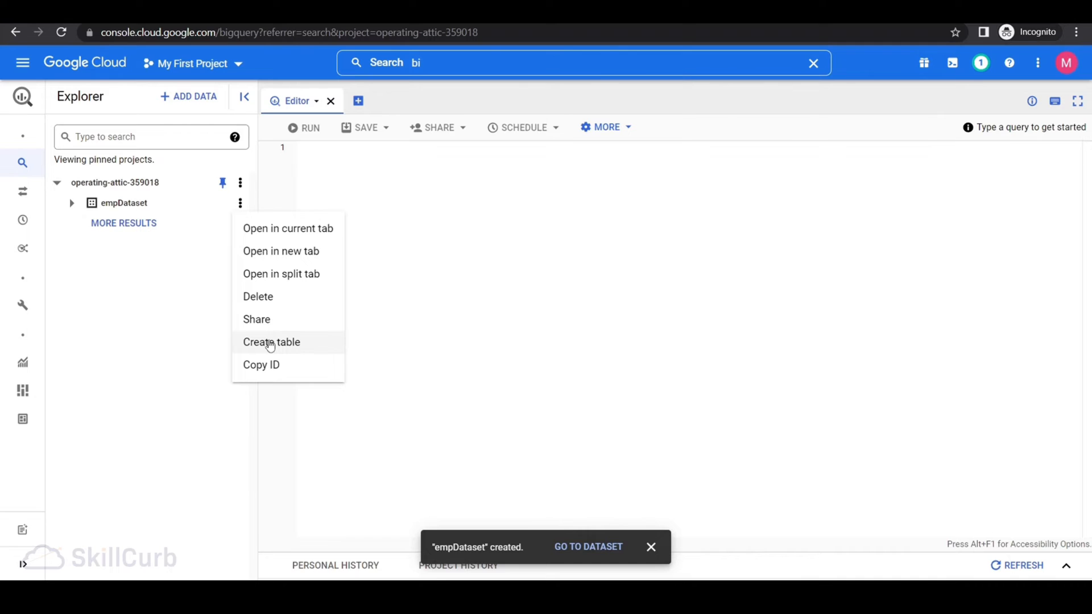
click(271, 342)
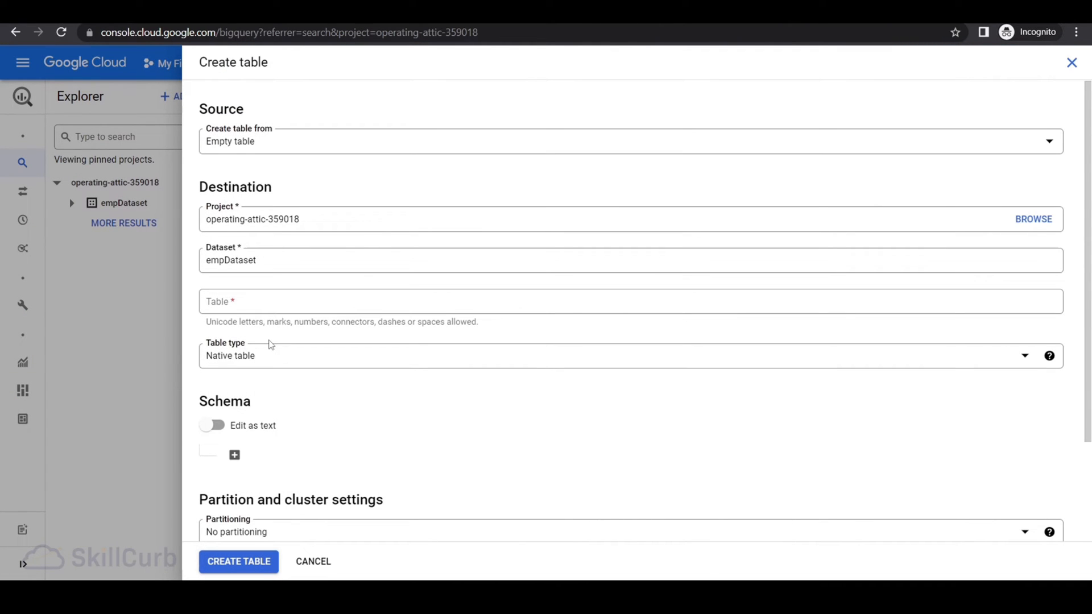
mouse_move(248, 152)
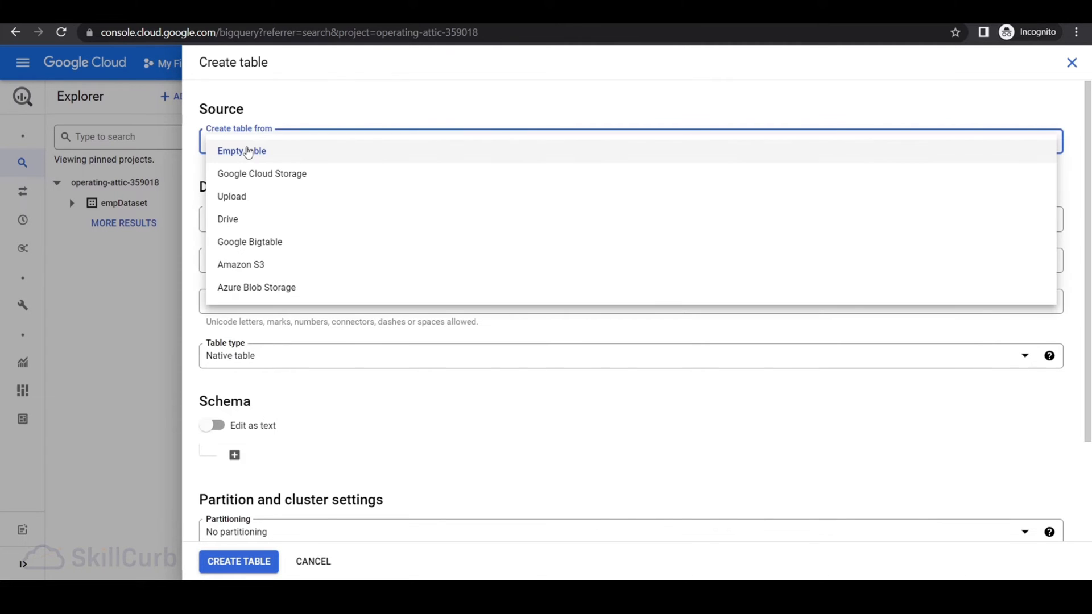
mouse_move(232, 197)
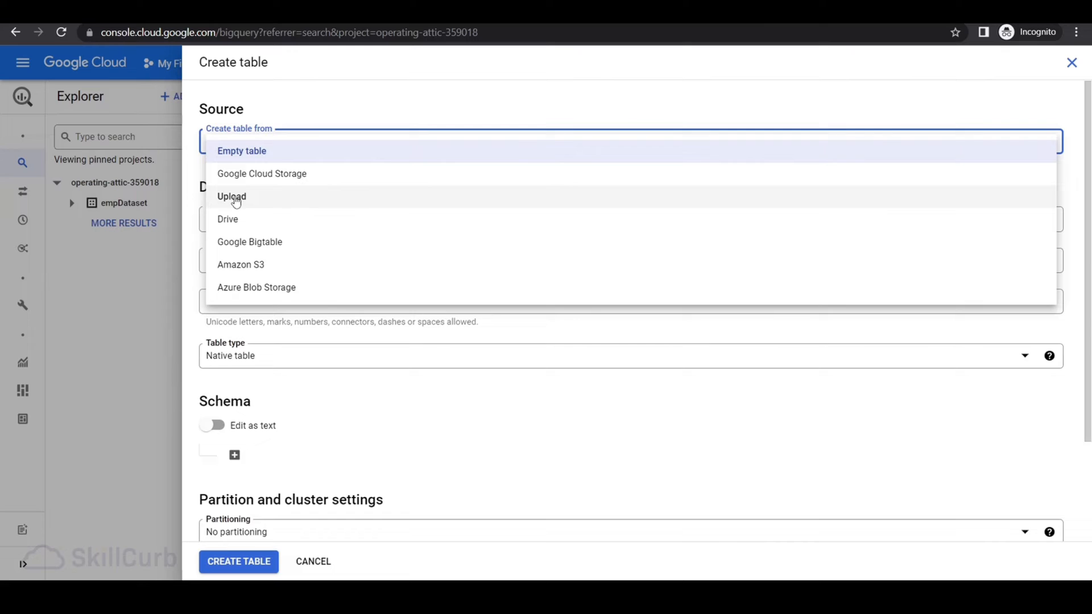
click(232, 196)
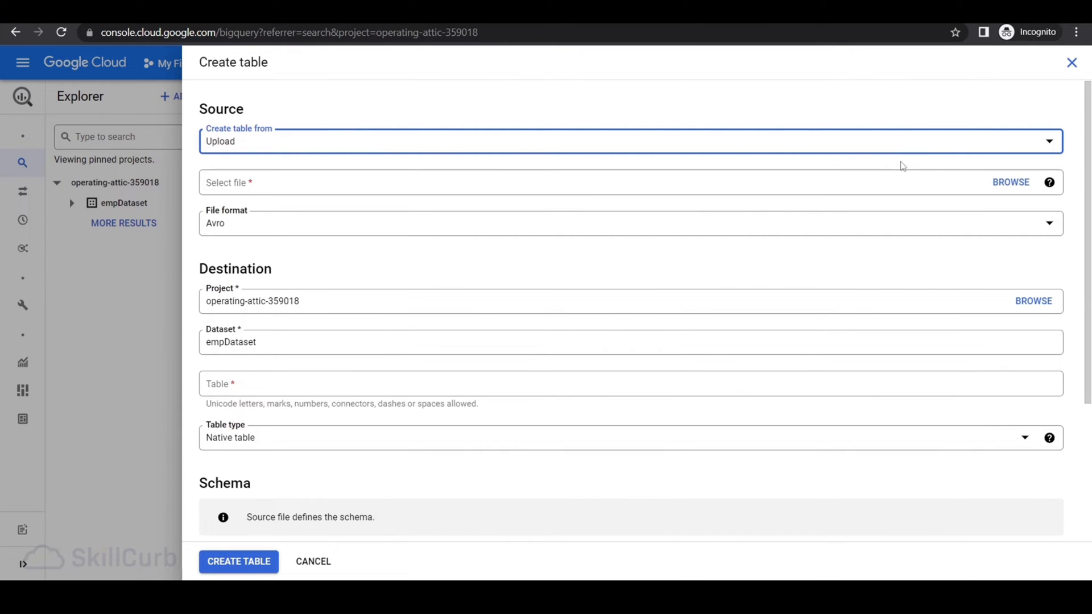
mouse_move(1010, 182)
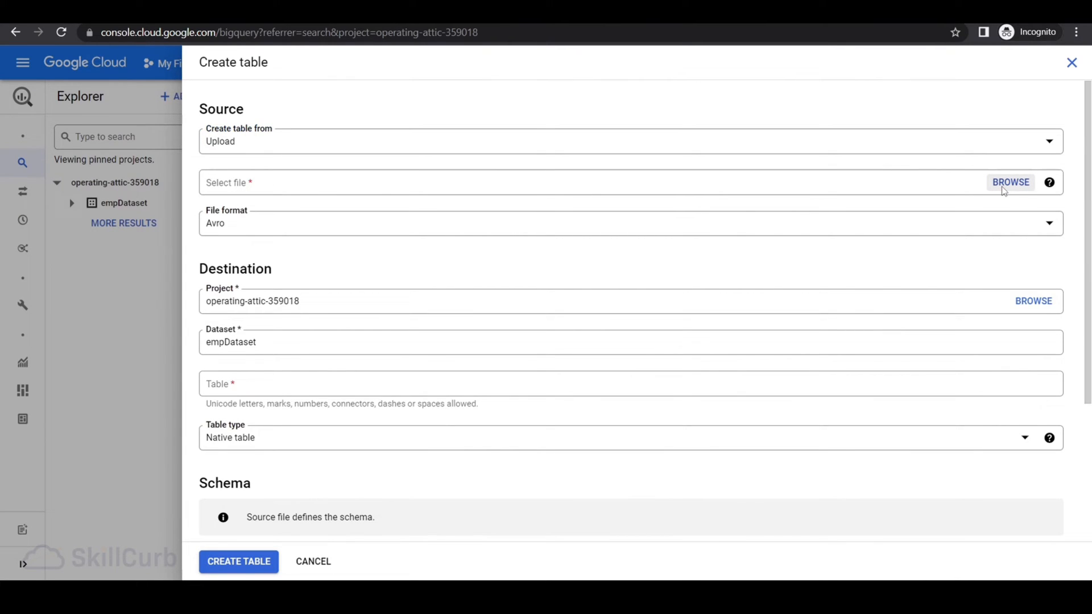
click(1010, 182)
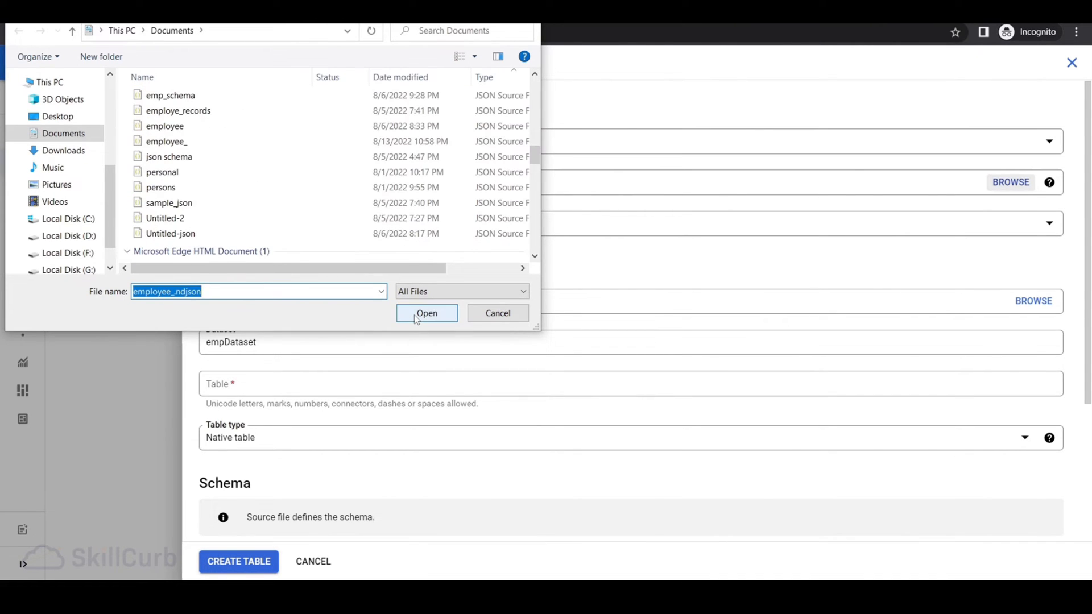
click(426, 312)
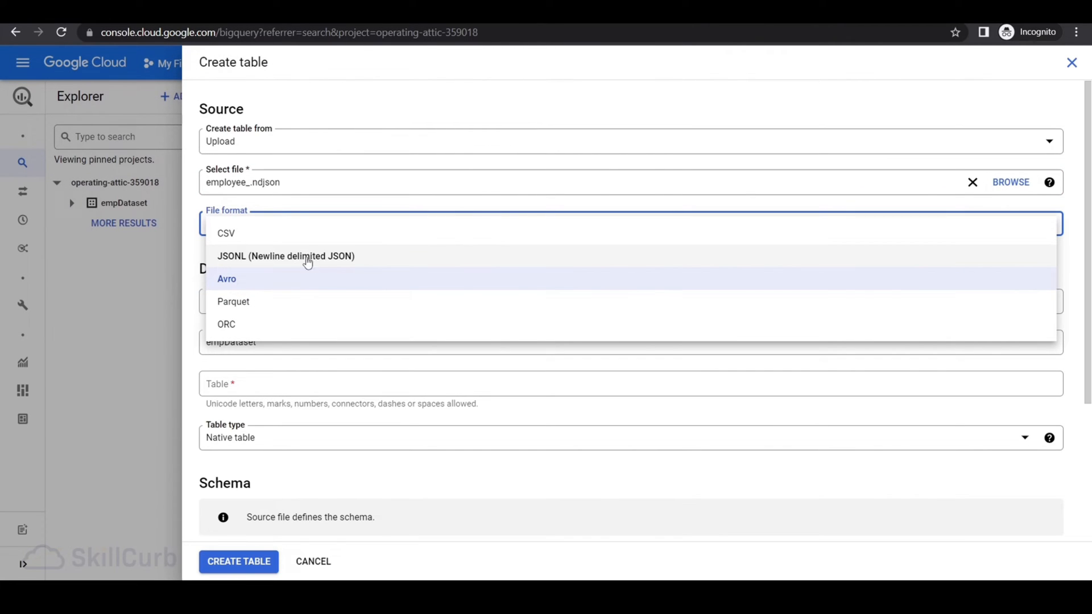
Set the format to newline-delimited JSON and create the Employee table with auto-detected schema
click(285, 256)
text(Employee)
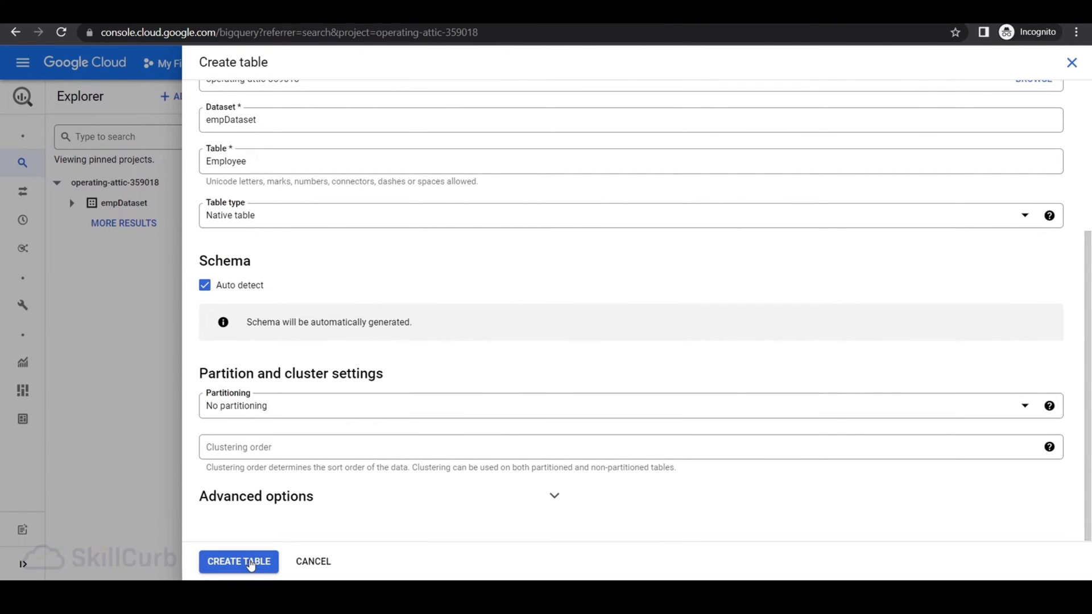
click(237, 560)
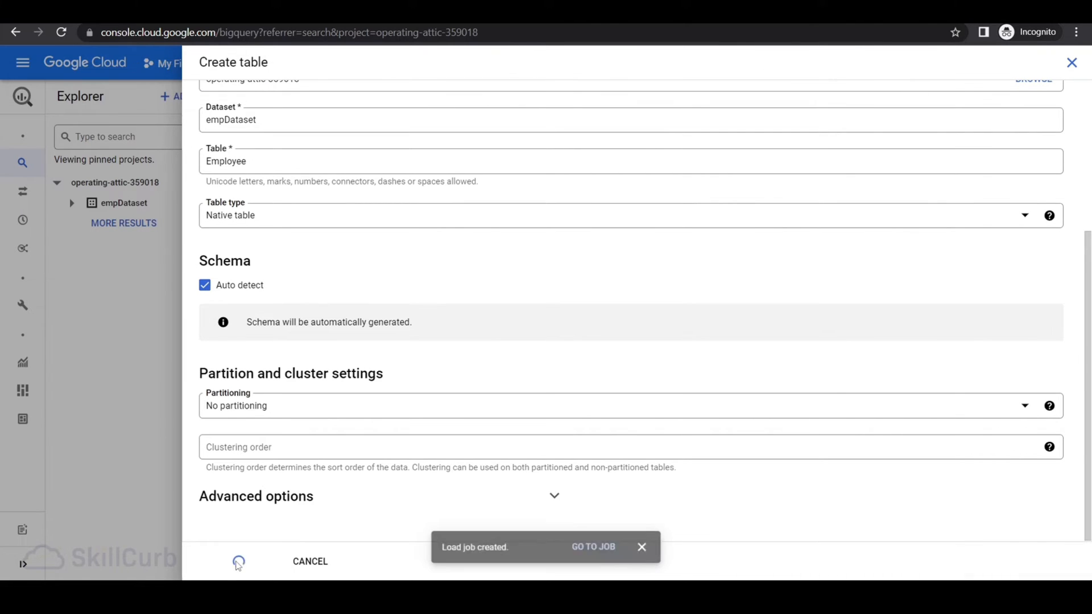
click(237, 560)
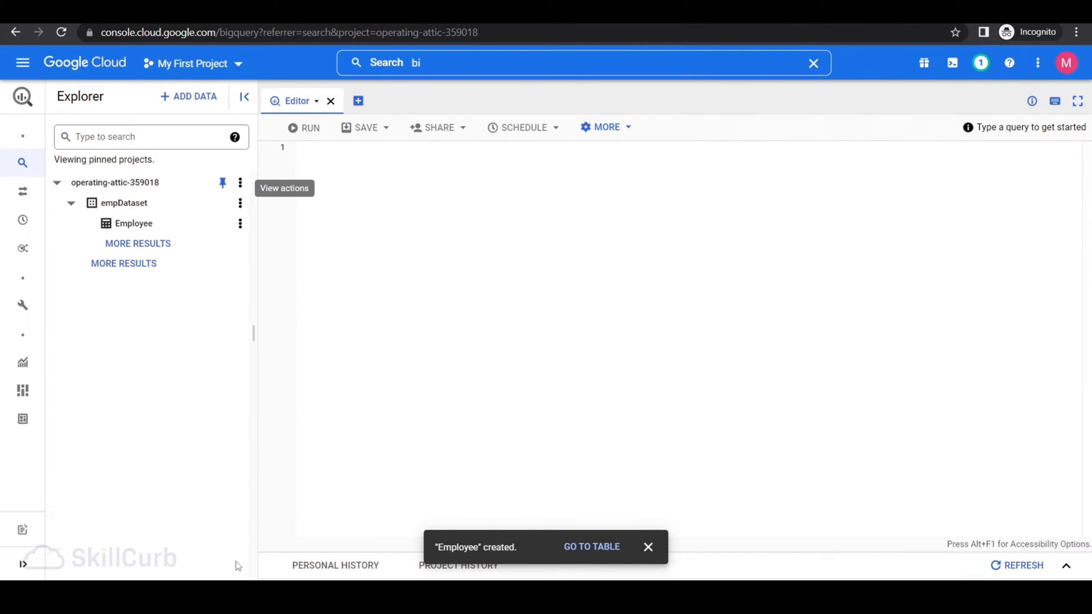
mouse_move(133, 222)
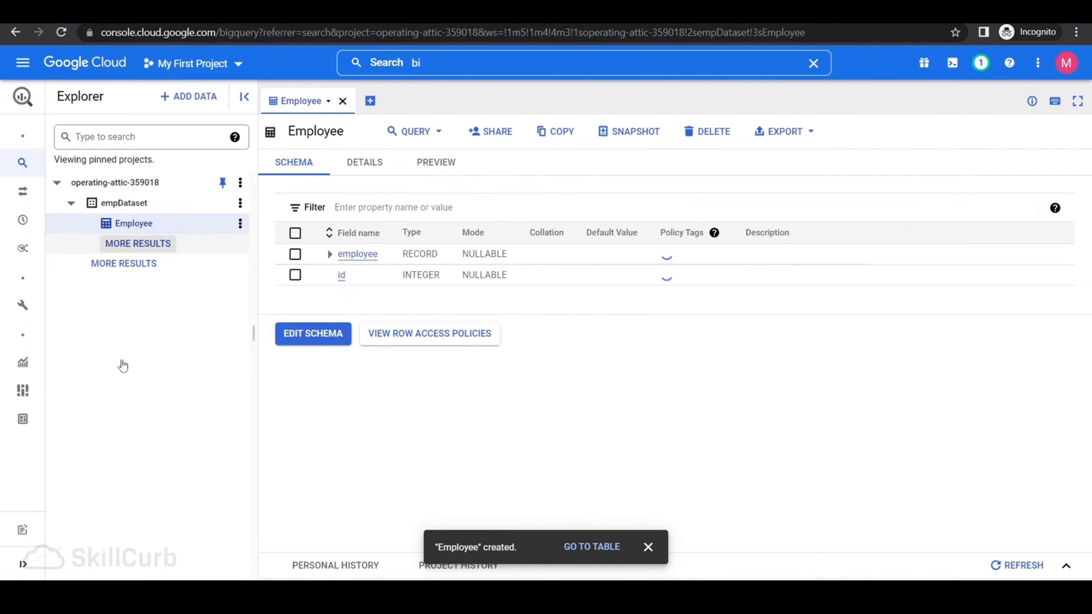
mouse_move(91, 411)
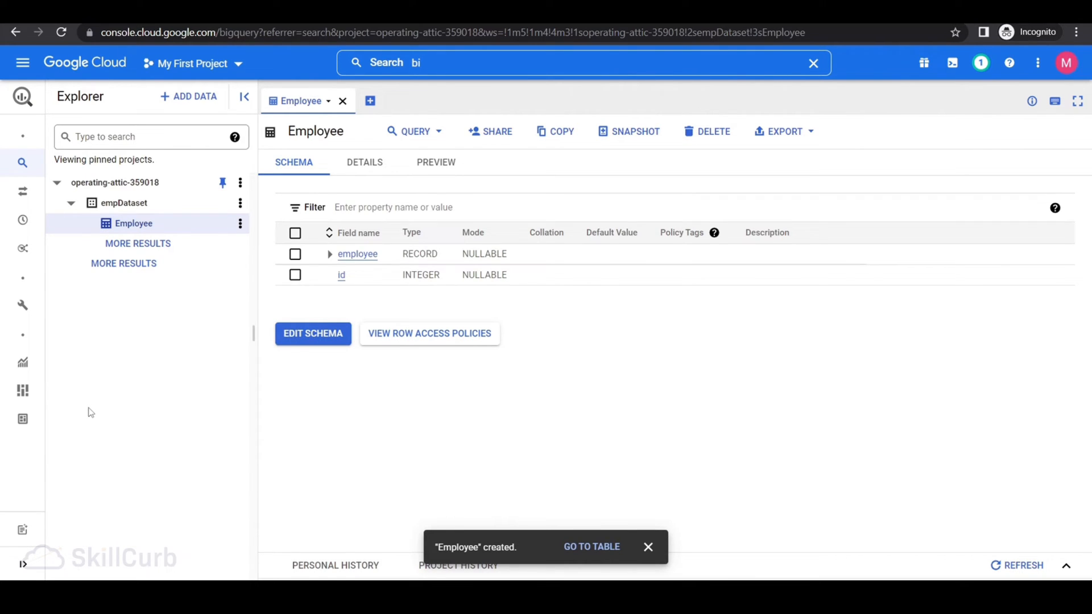
mouse_move(330, 253)
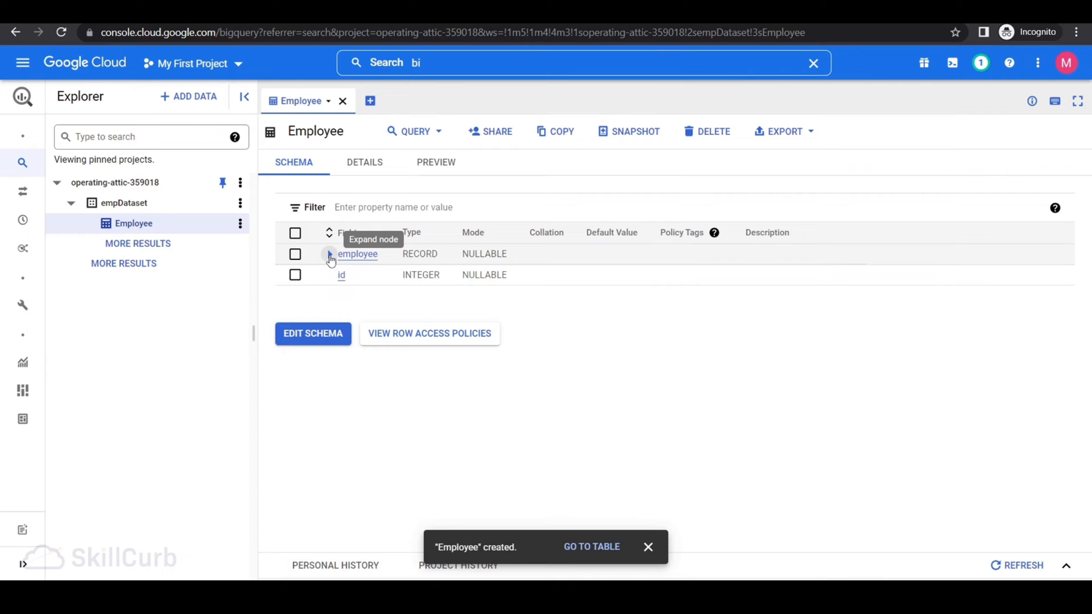
Expand the employee record, then its nested addresses and salary subfields in the schema
click(329, 254)
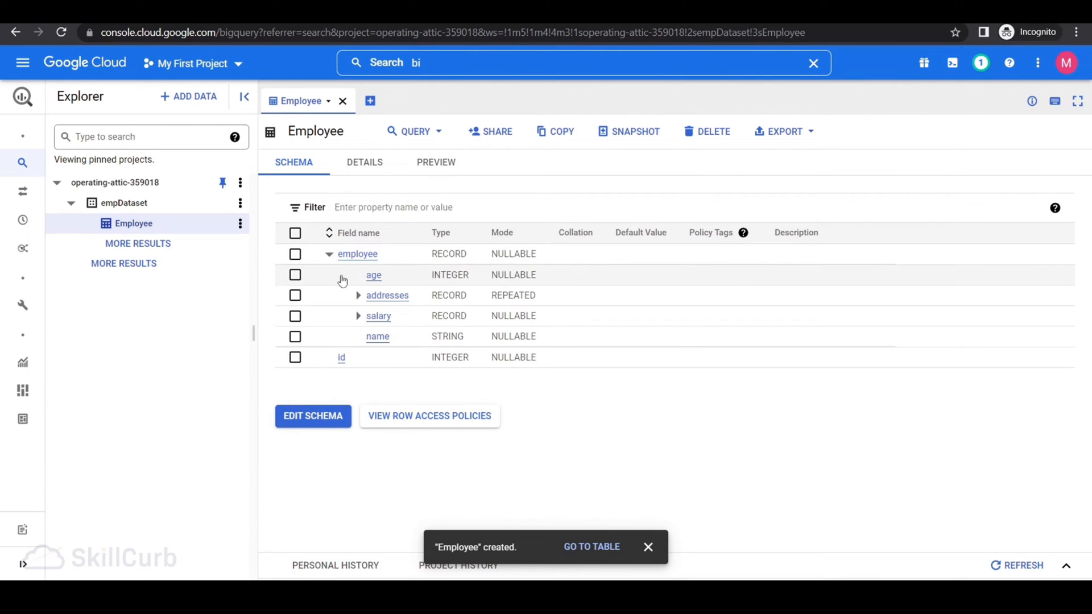
mouse_move(317, 280)
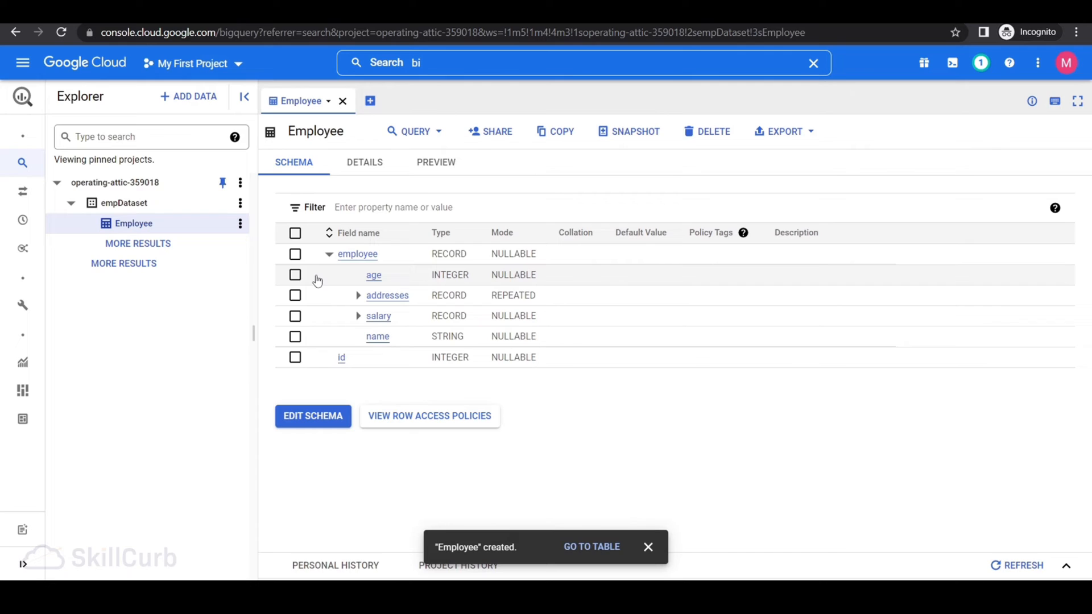
mouse_move(318, 274)
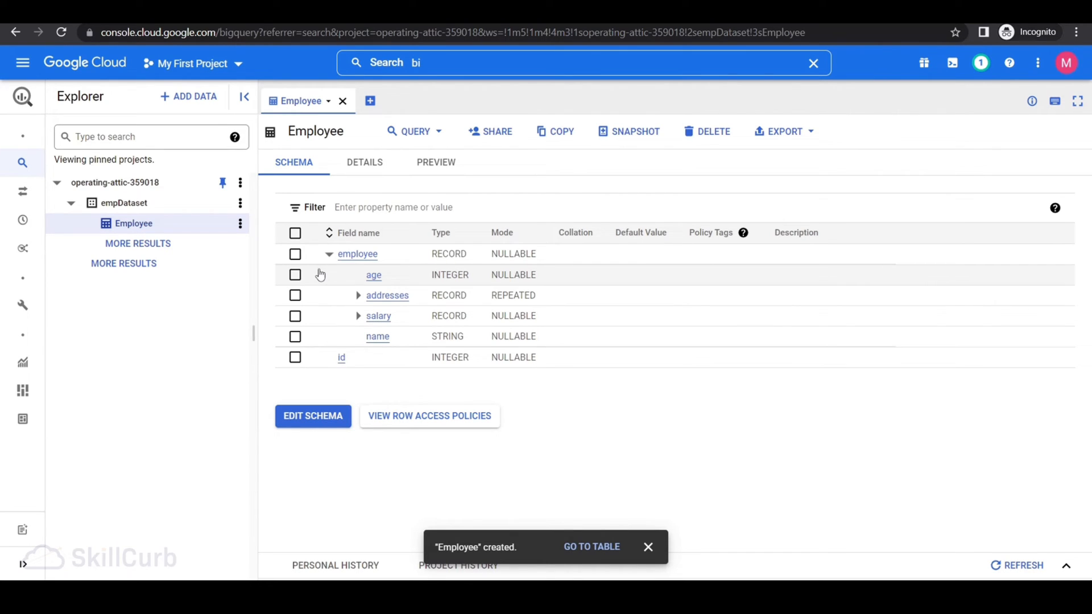
mouse_move(451, 315)
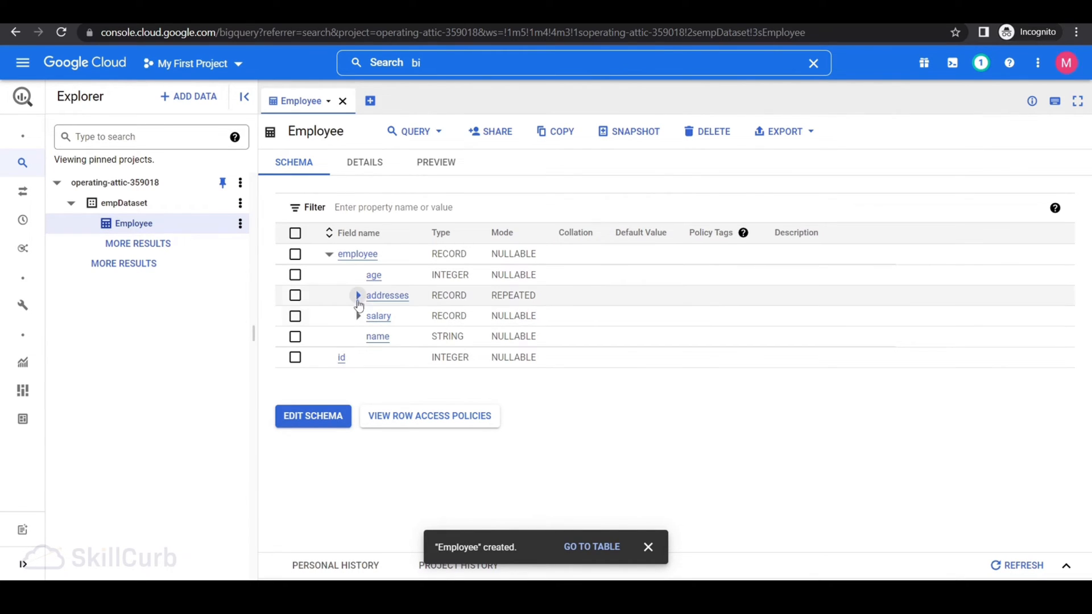
click(357, 295)
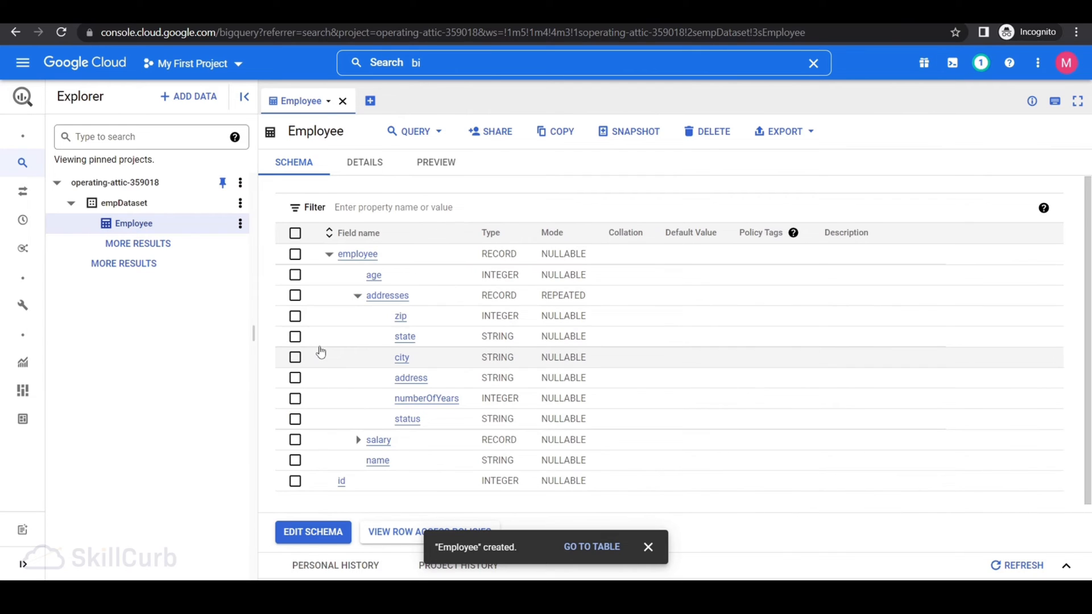
mouse_move(641, 355)
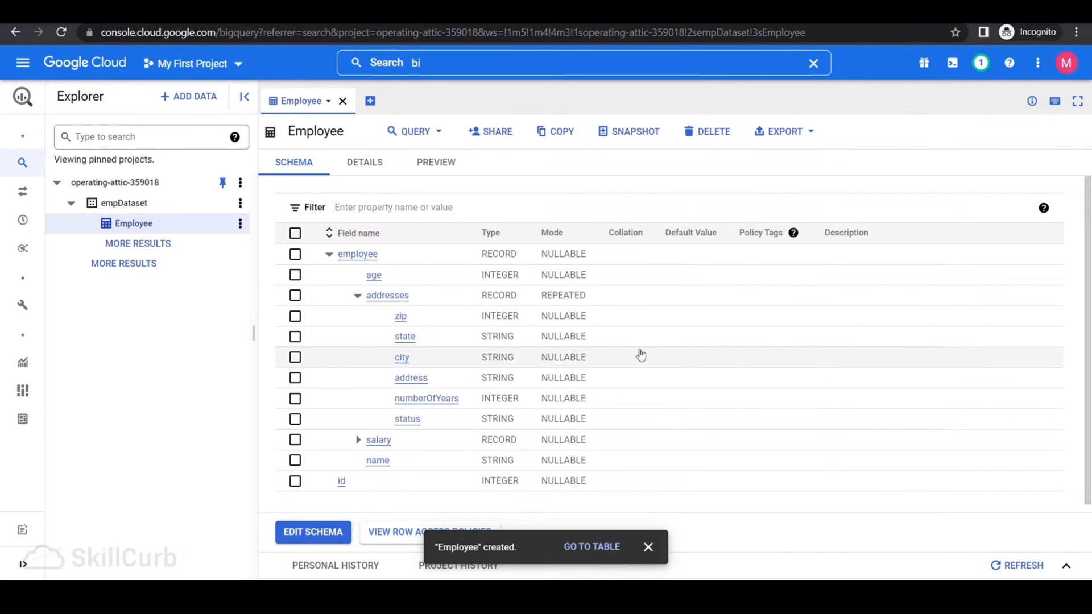
mouse_move(640, 298)
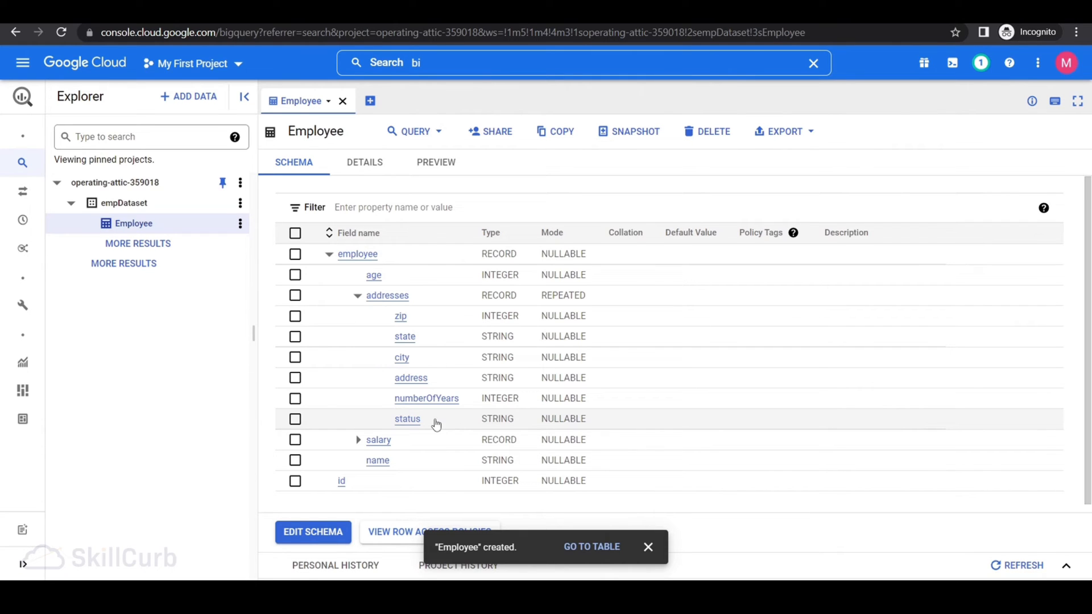
mouse_move(444, 343)
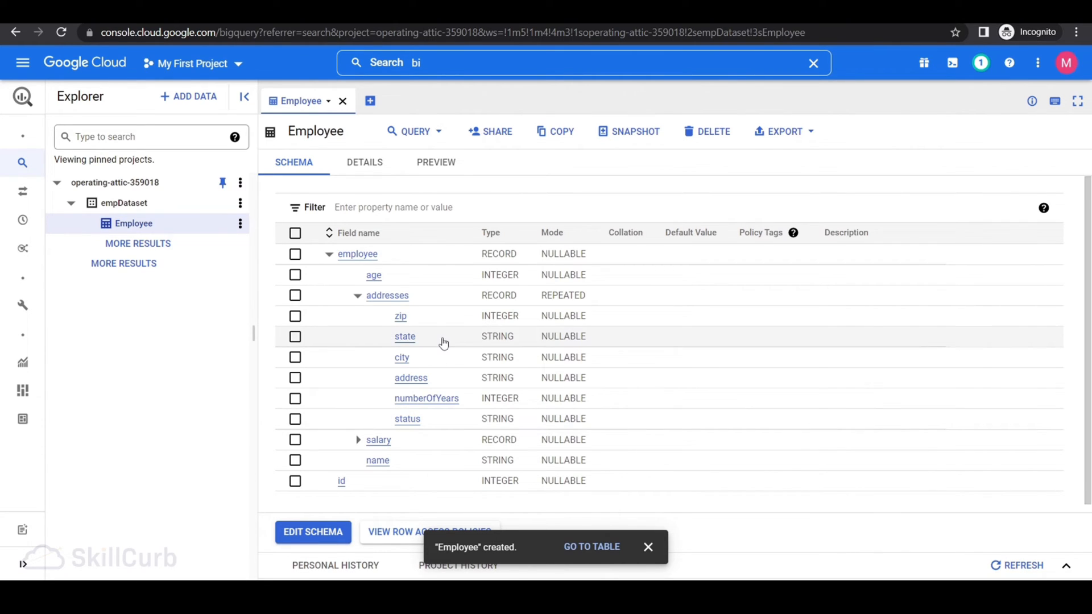
mouse_move(443, 295)
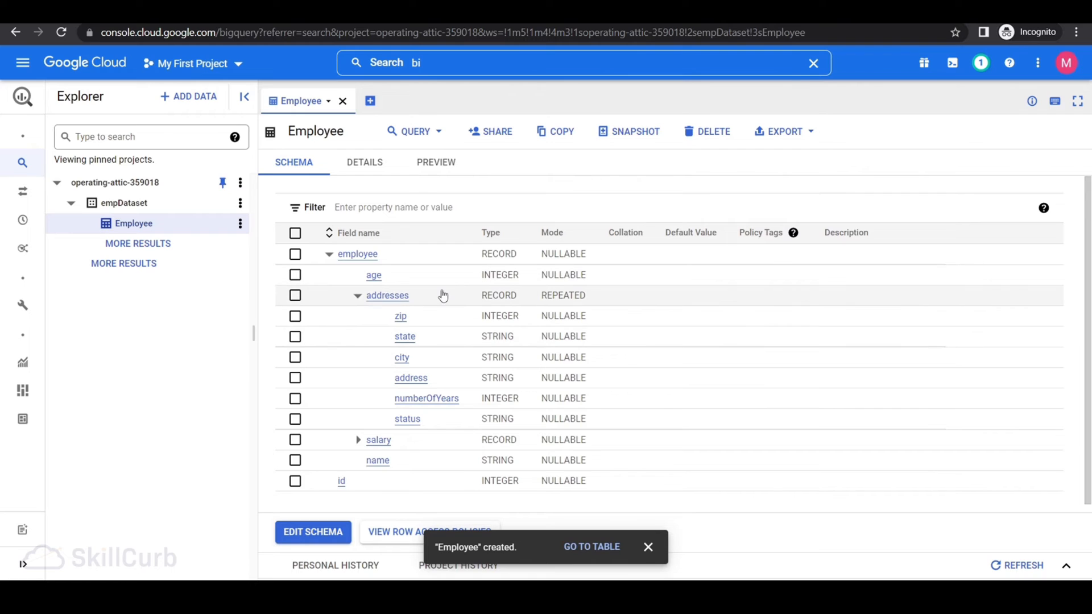
mouse_move(527, 266)
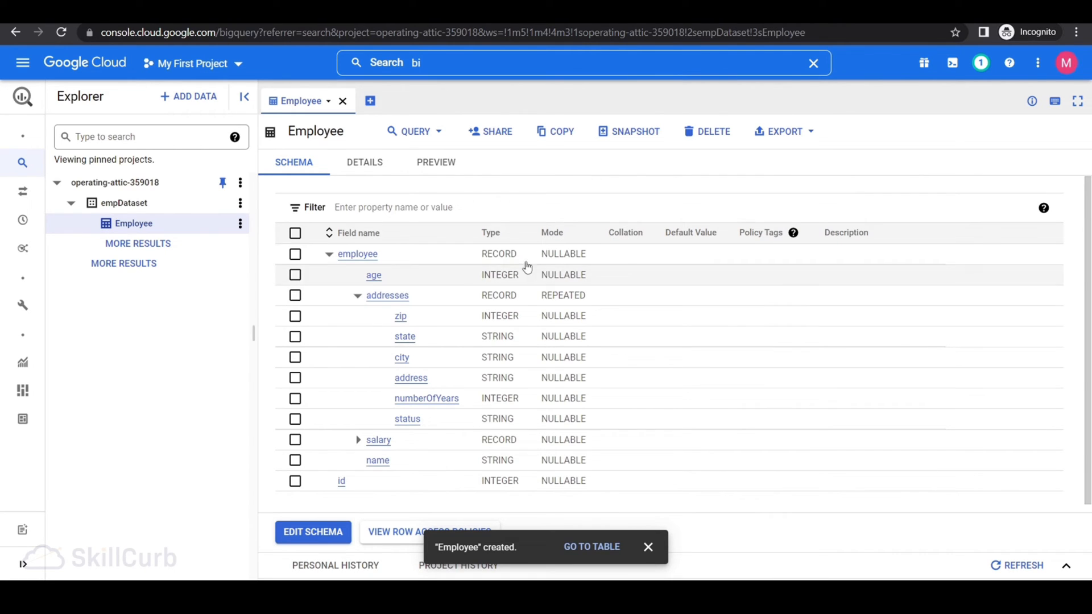
mouse_move(557, 299)
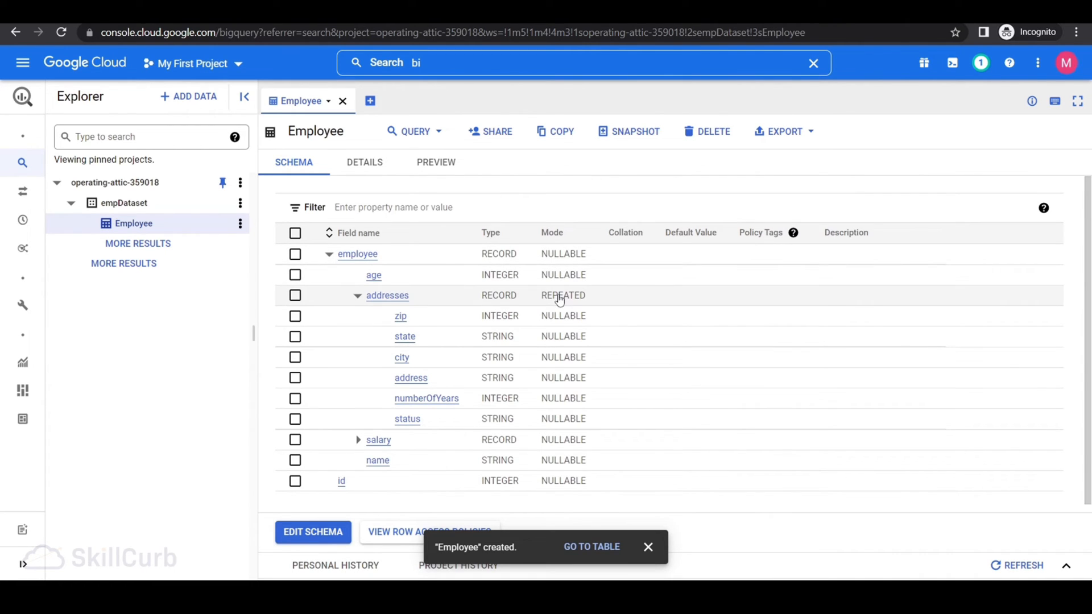
mouse_move(557, 234)
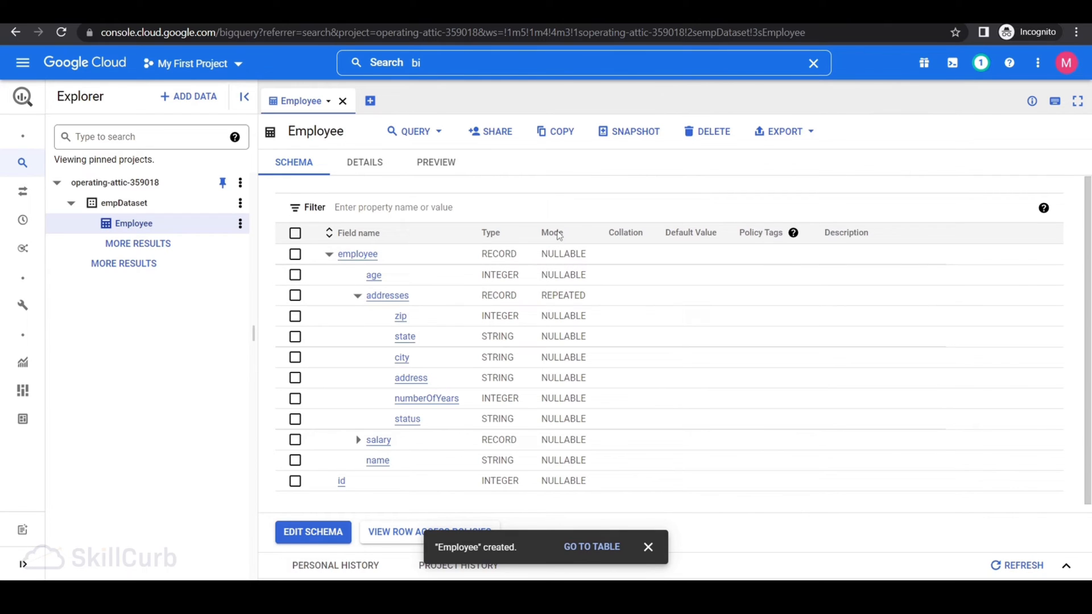
mouse_move(588, 300)
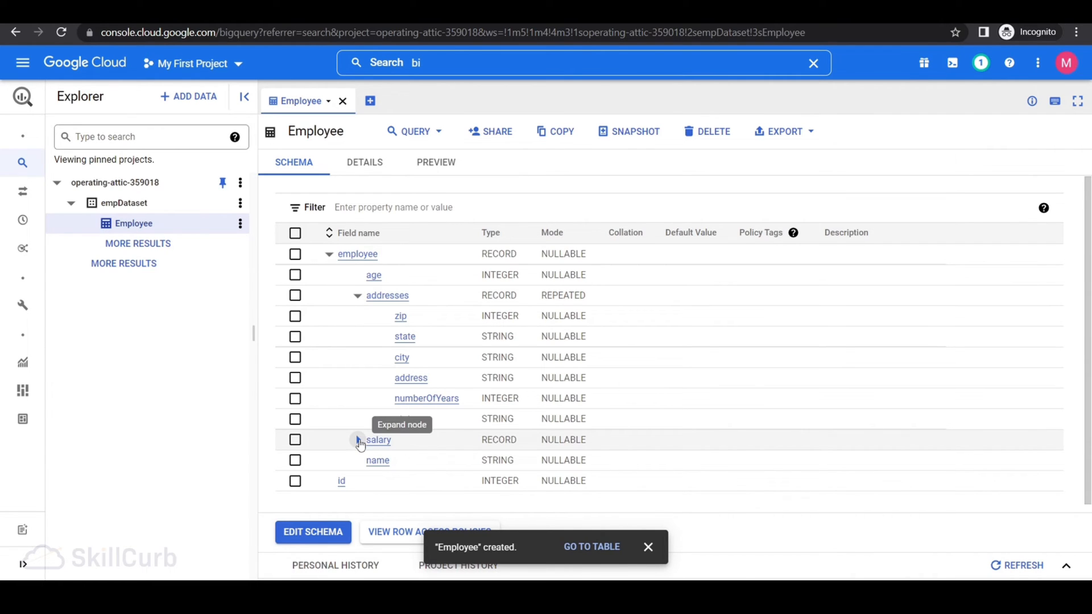
click(358, 438)
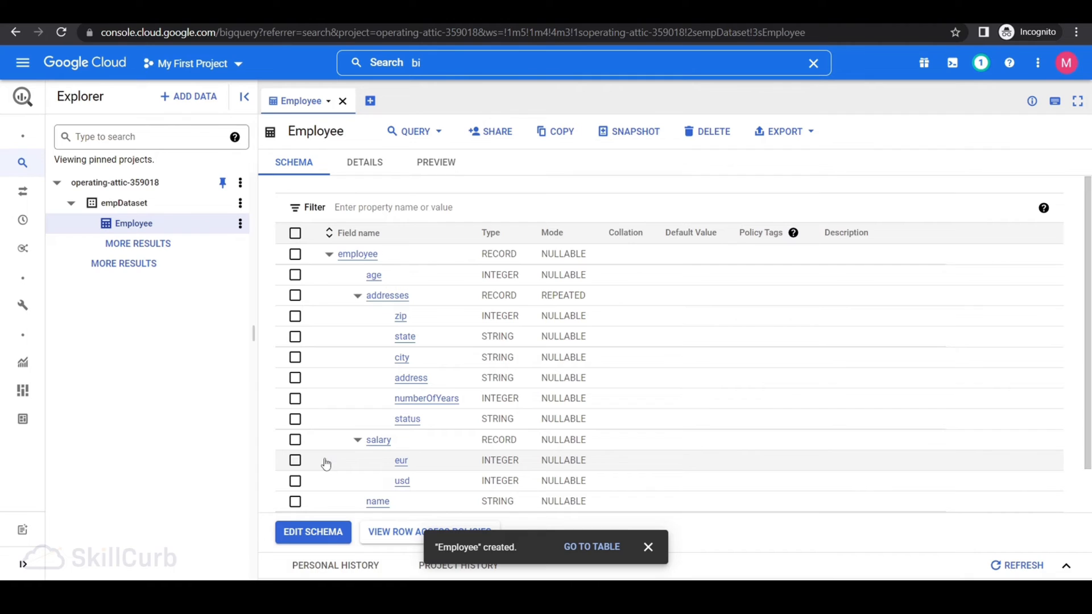
mouse_move(478, 462)
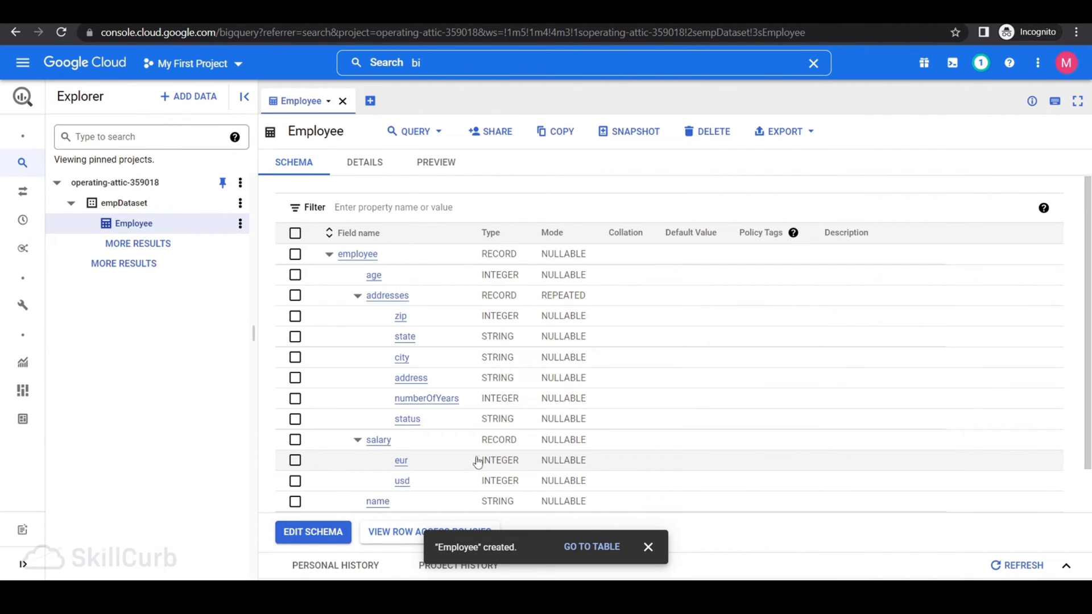
mouse_move(488, 439)
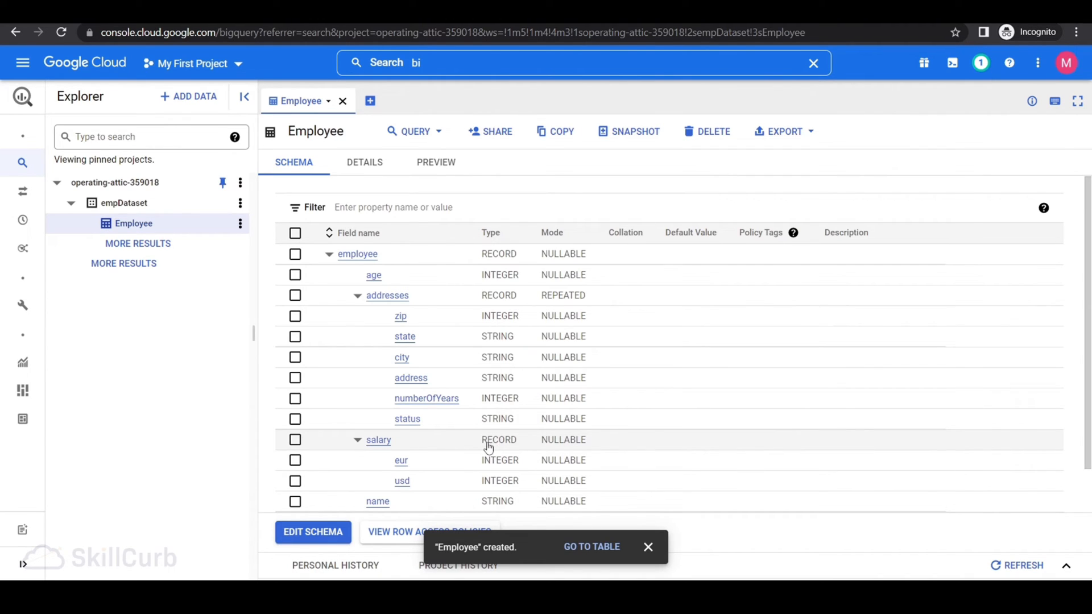
mouse_move(575, 446)
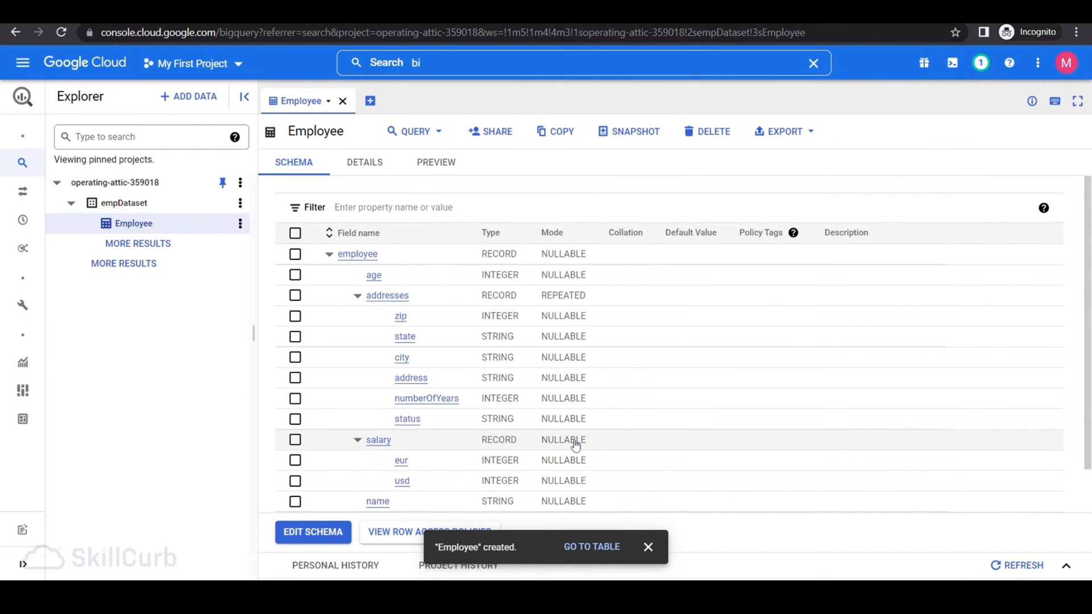
Preview the Employee rows and scroll right to the address, status and salary columns
click(435, 162)
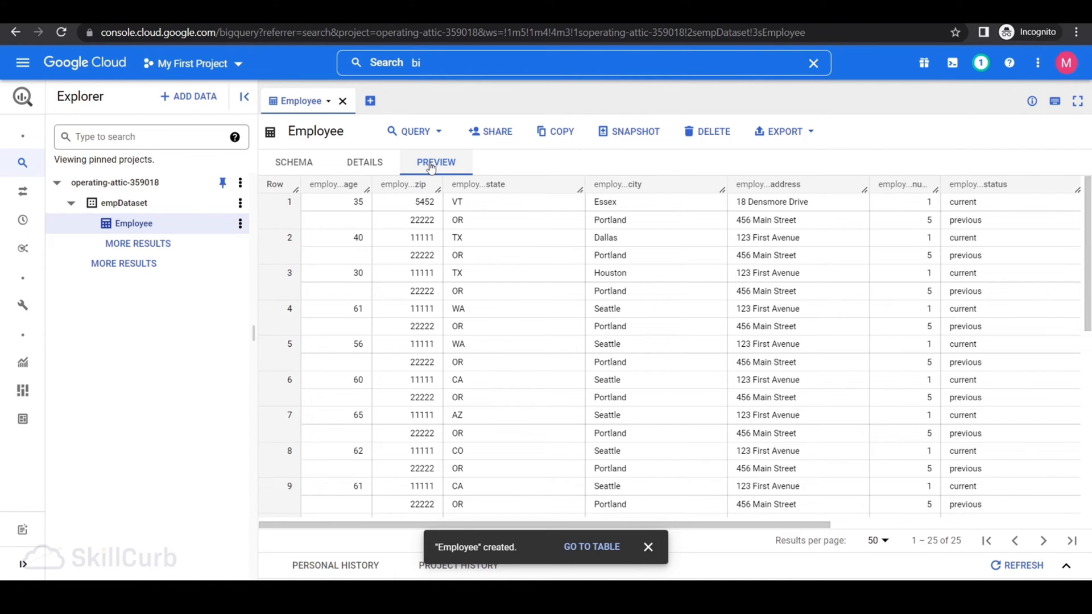
mouse_move(340, 184)
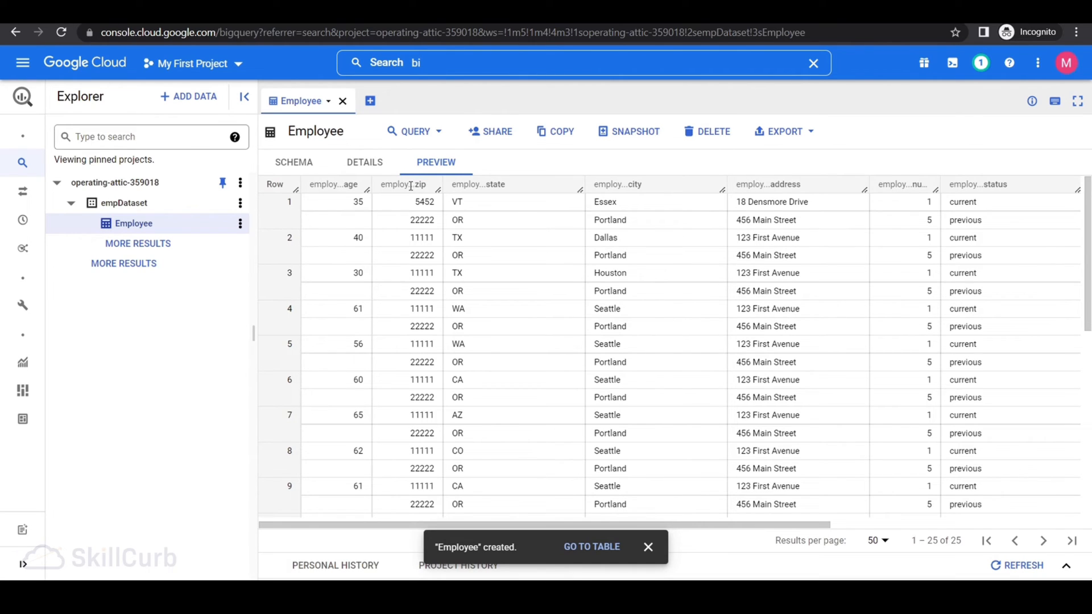
mouse_move(407, 185)
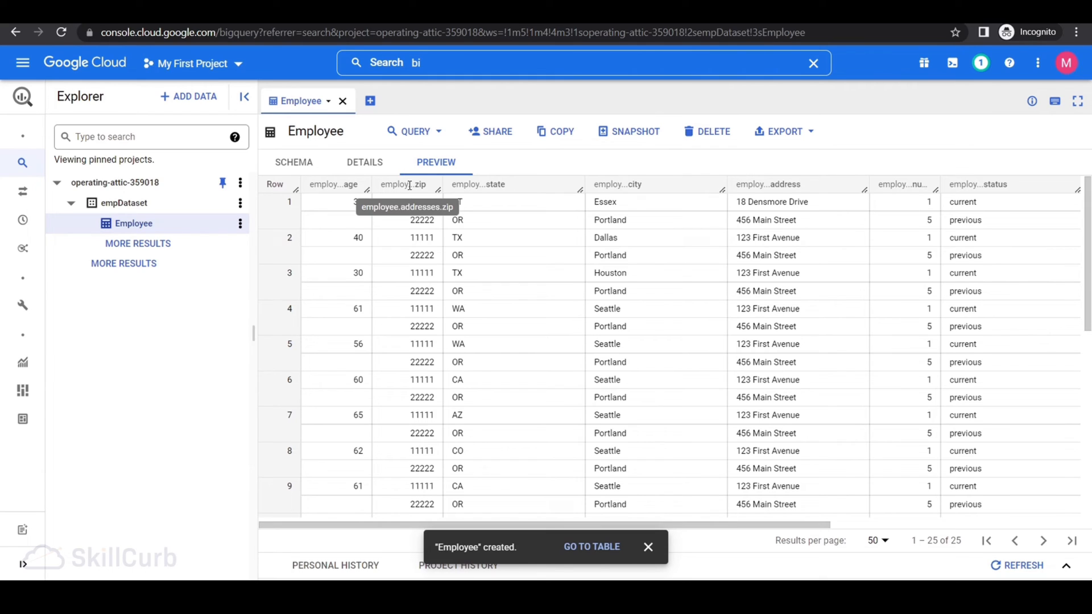
mouse_move(333, 219)
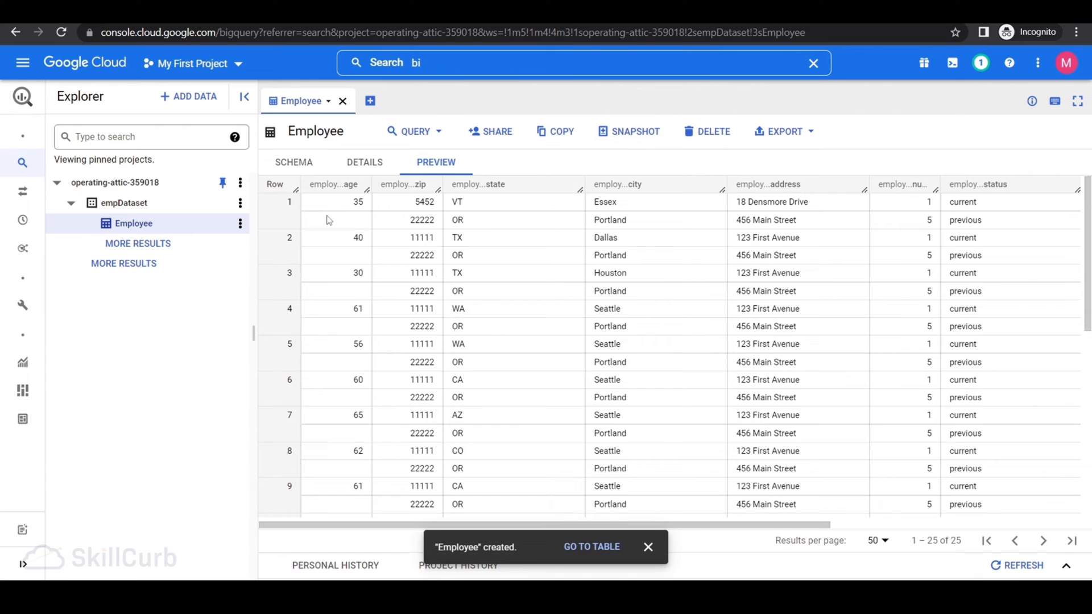
scroll(right, 3)
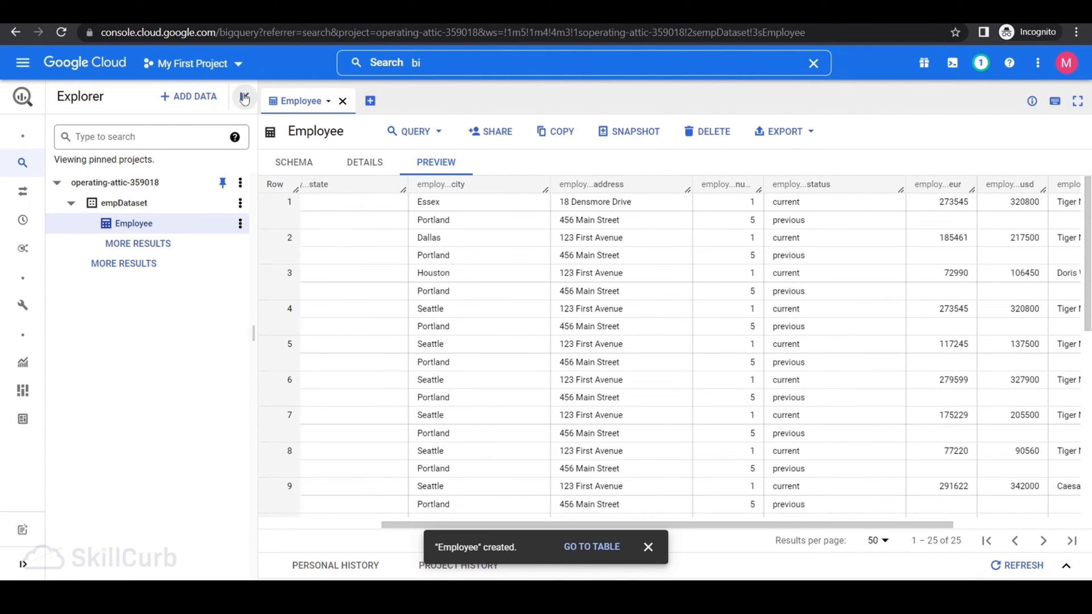
Collapse the Explorer panel and bring up the Query options for the Employee table
click(243, 95)
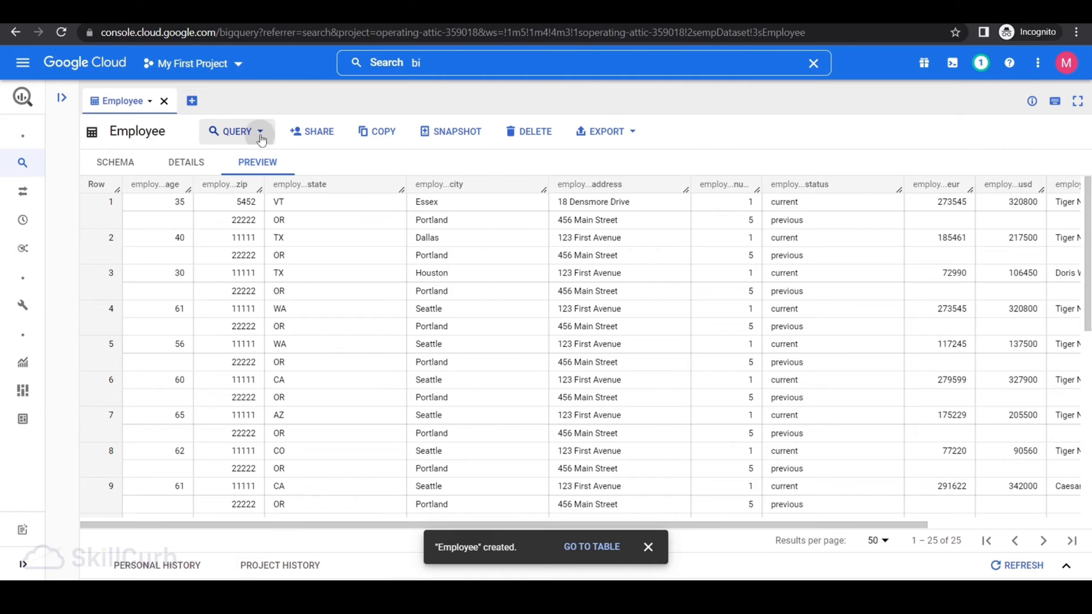
click(260, 132)
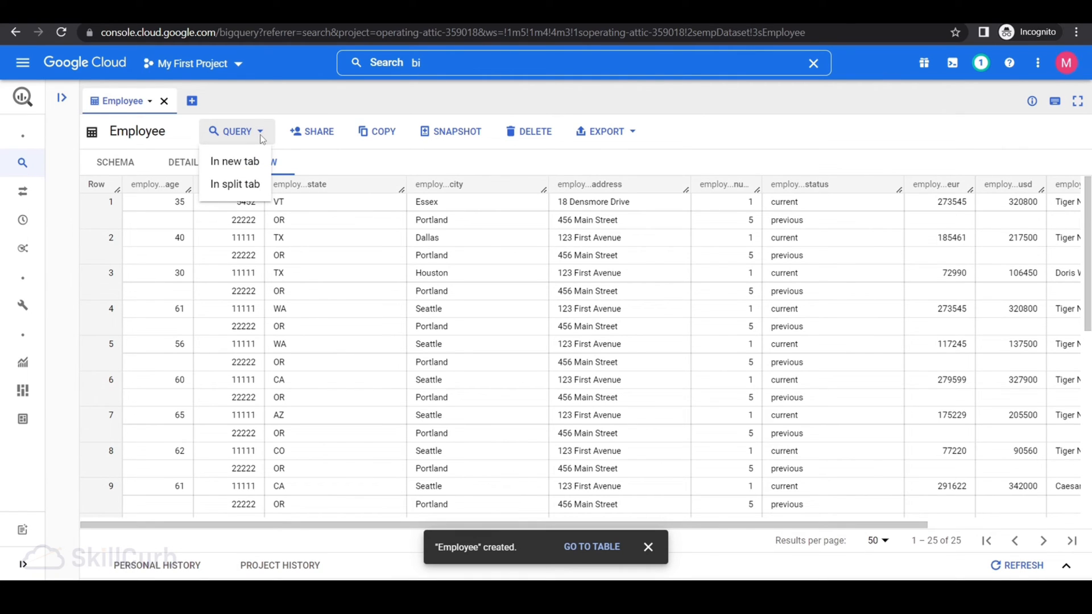
mouse_move(235, 184)
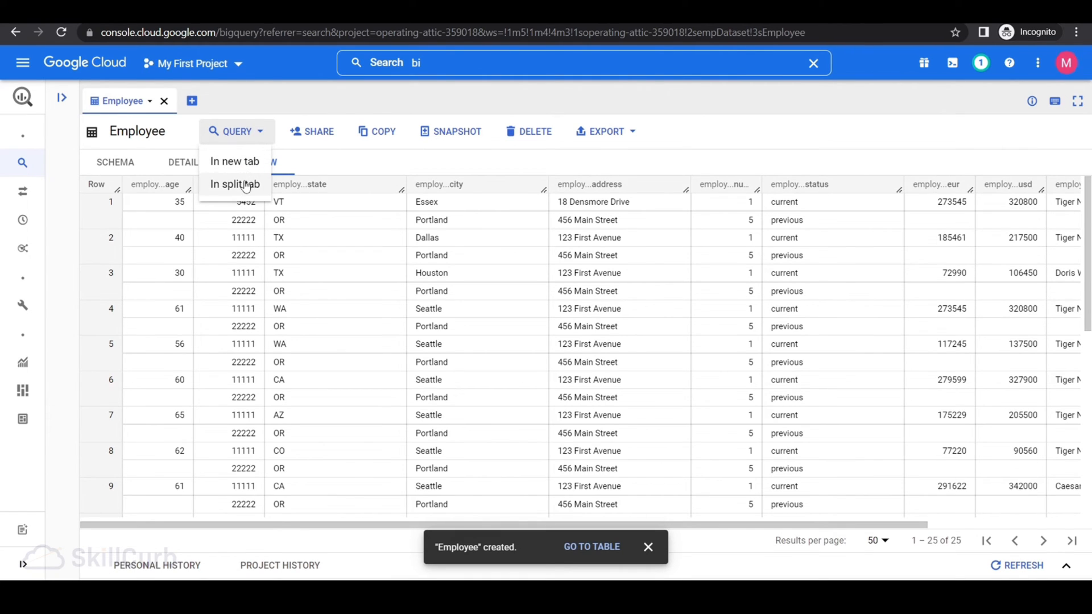
mouse_move(229, 184)
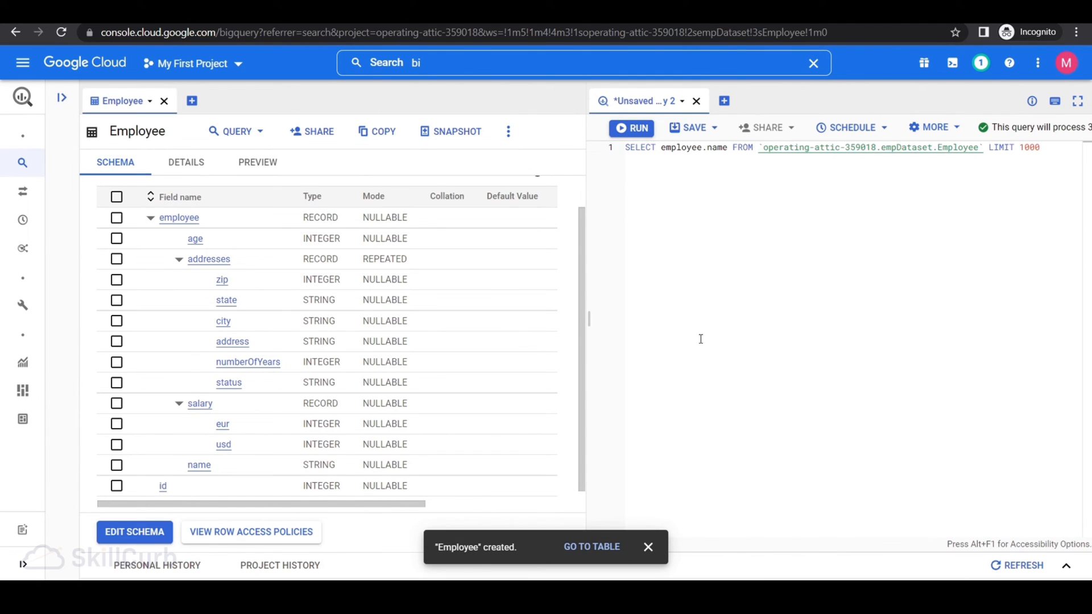
Select employee.addresses too and filter where employee.salary.usd >= 300000 instead of LIMIT
click(208, 258)
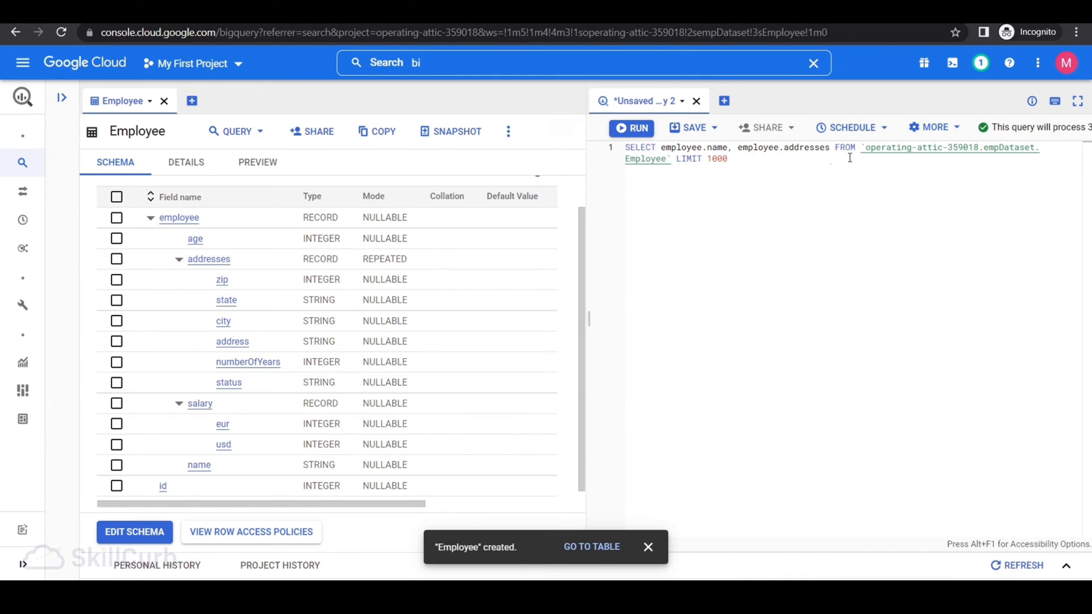
mouse_move(961, 169)
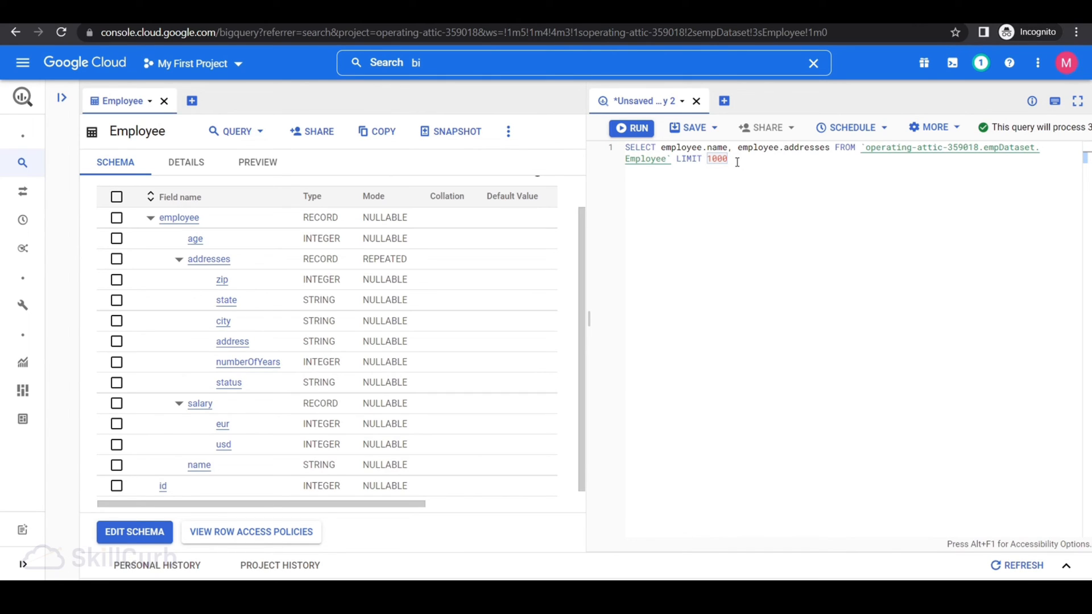
text(where employee.salary.usd>)
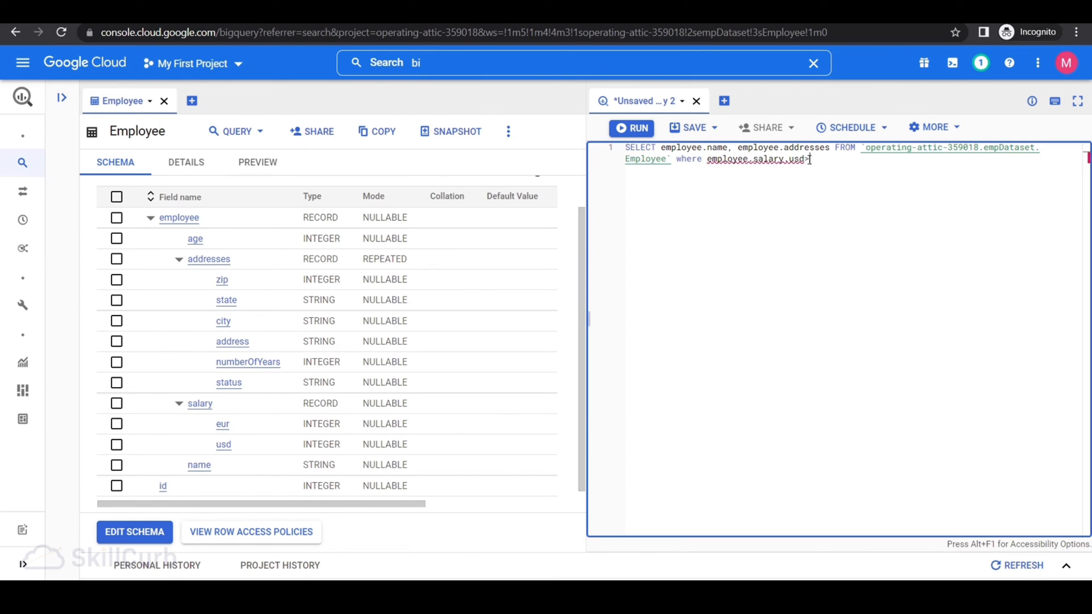
key(Backspace)
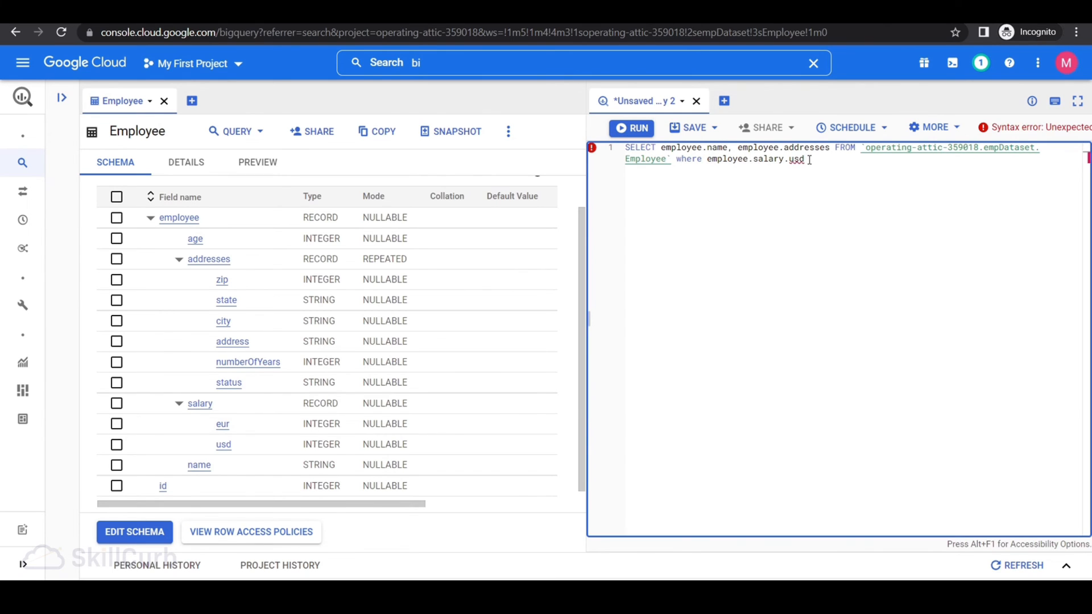
text(>=30000)
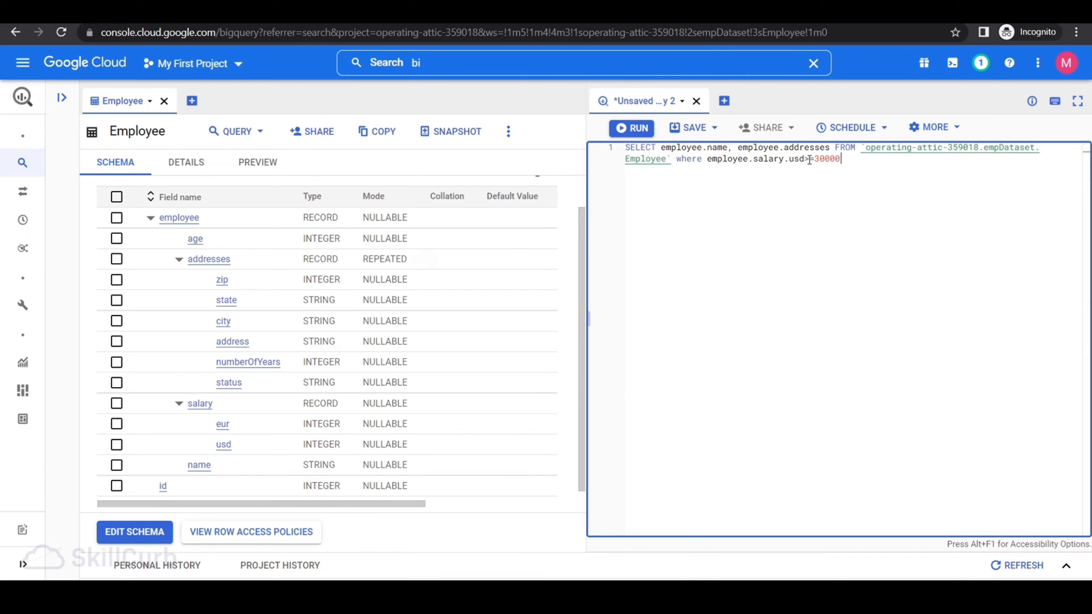
text(0)
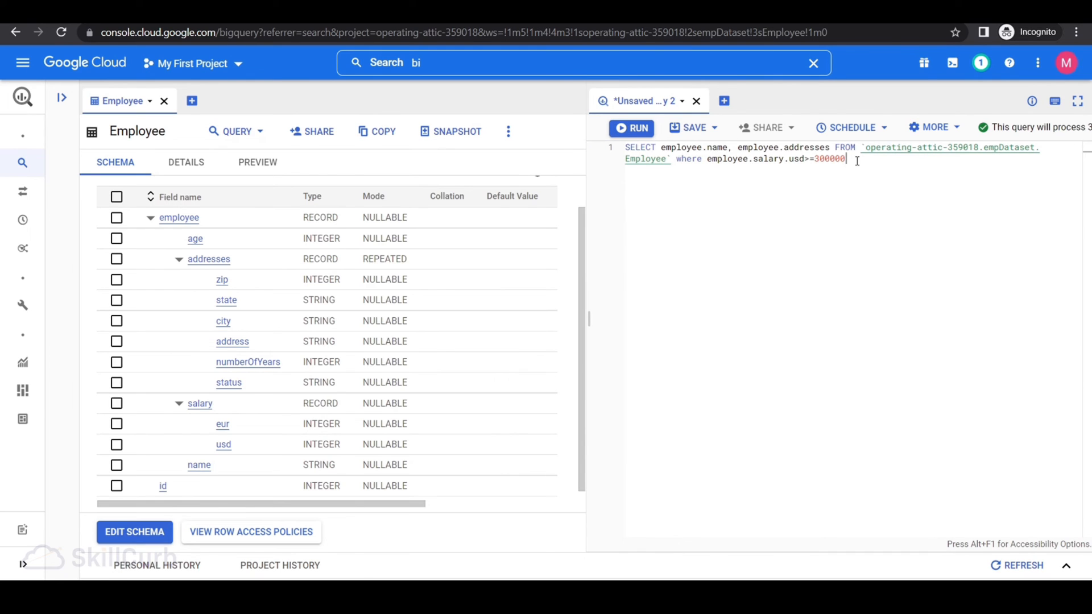
Run the salary-filtered query and scroll through its 12 result rows
click(630, 127)
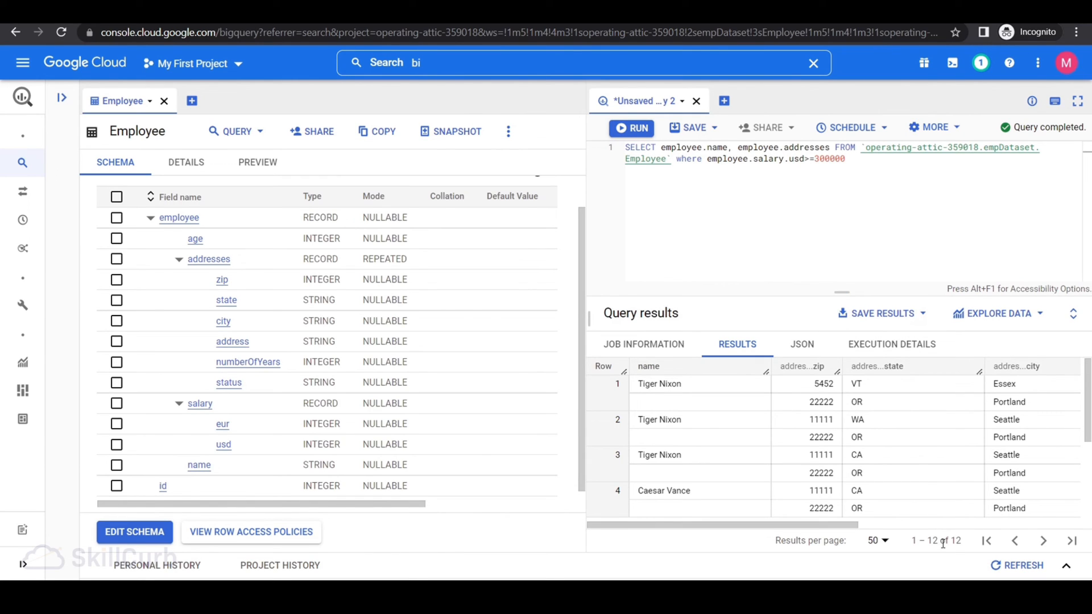
scroll(right, 3)
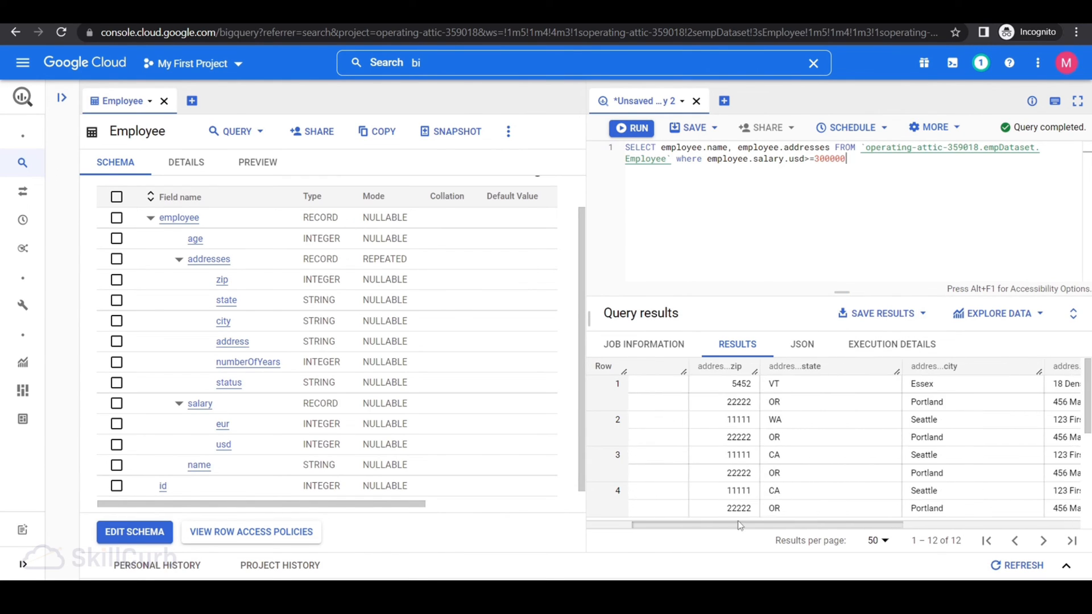
scroll(right, 3)
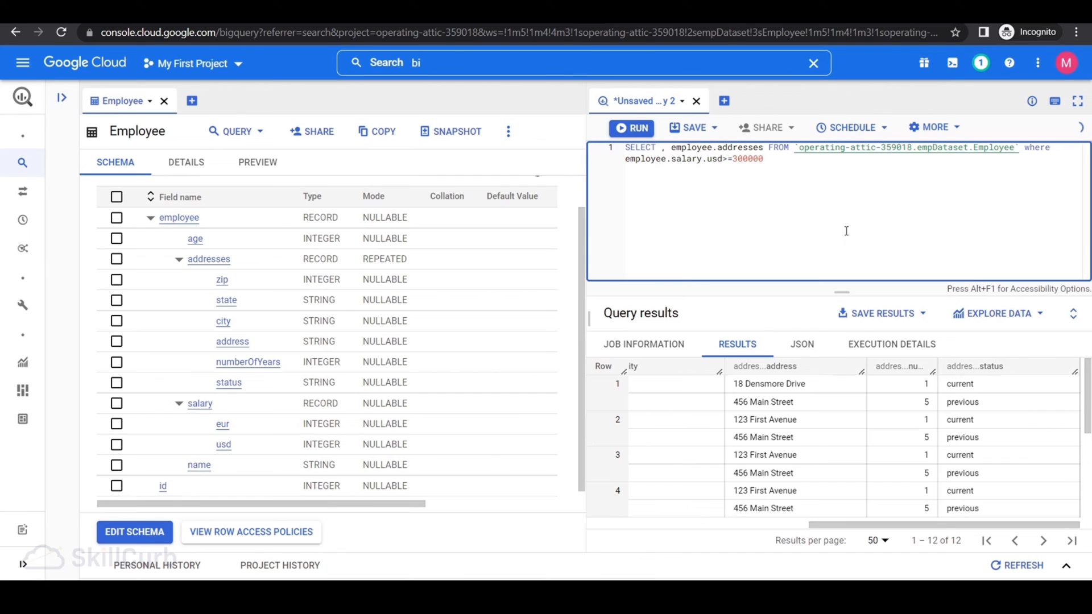
mouse_move(227, 299)
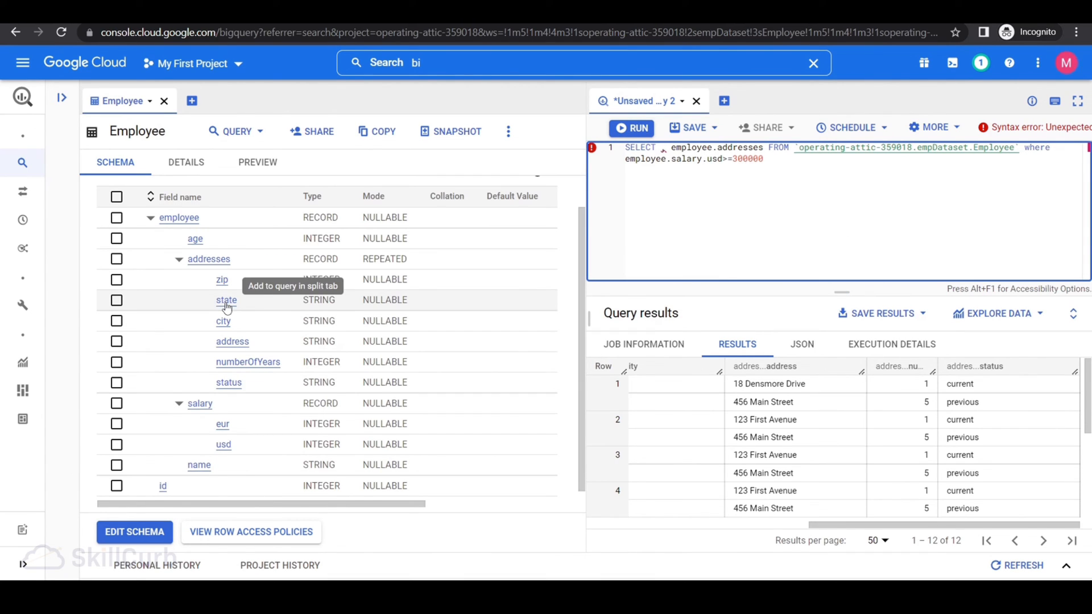
Insert the state field and add the condition employee.addresses.status = 'current'
click(227, 299)
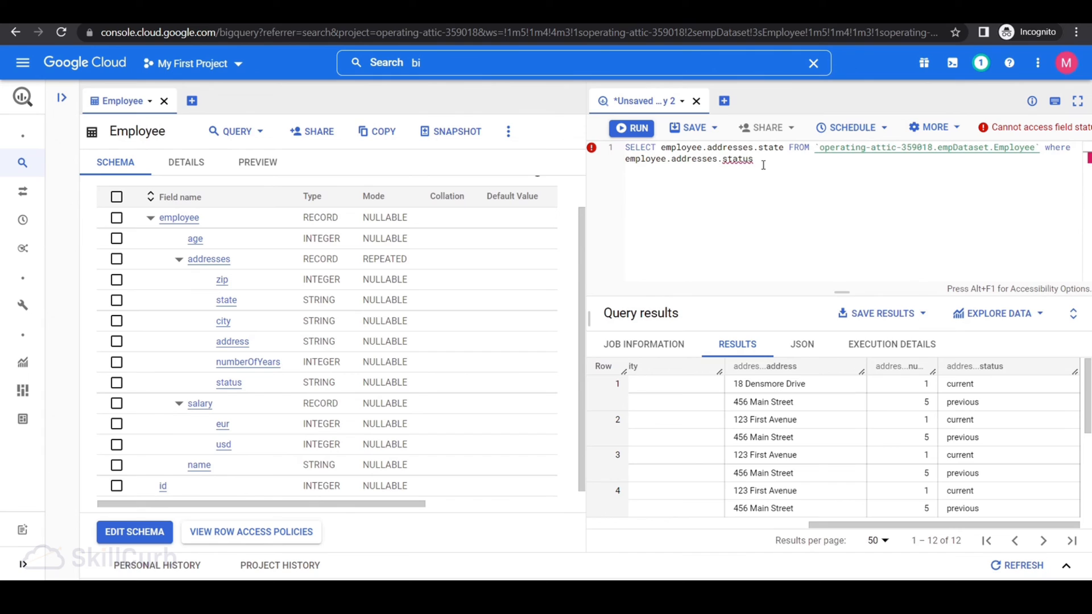
text(=)
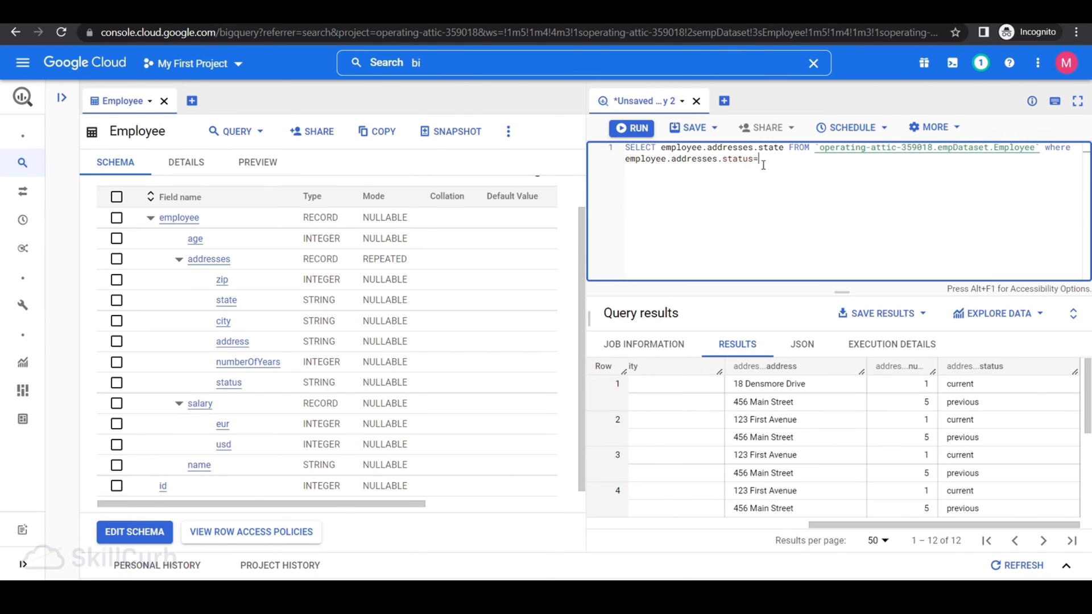
text('current')
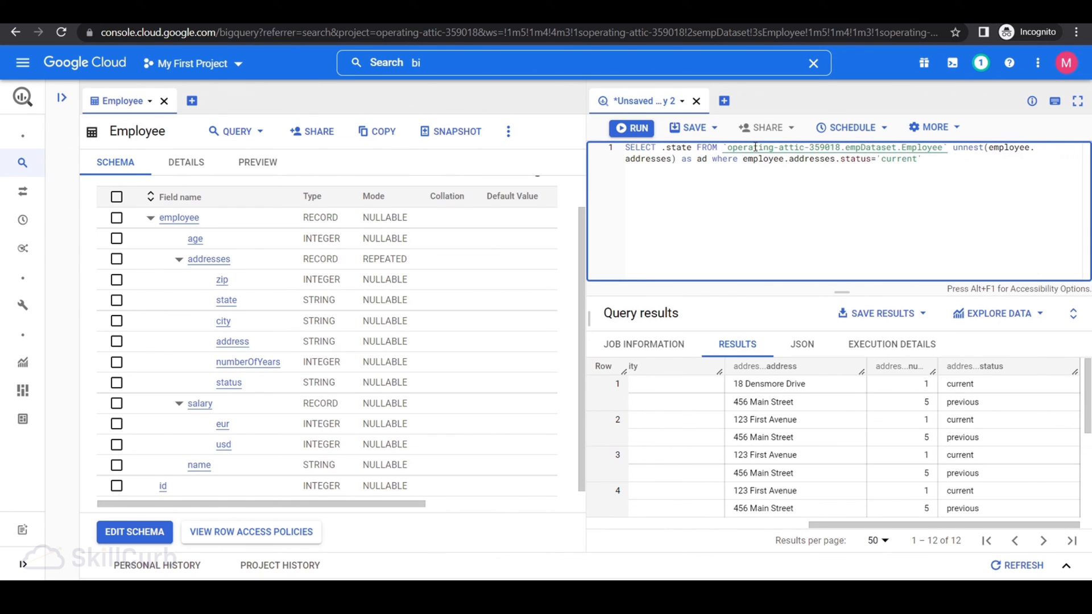
Prefix state and status with the ad alias of the unnested addresses
text(ad)
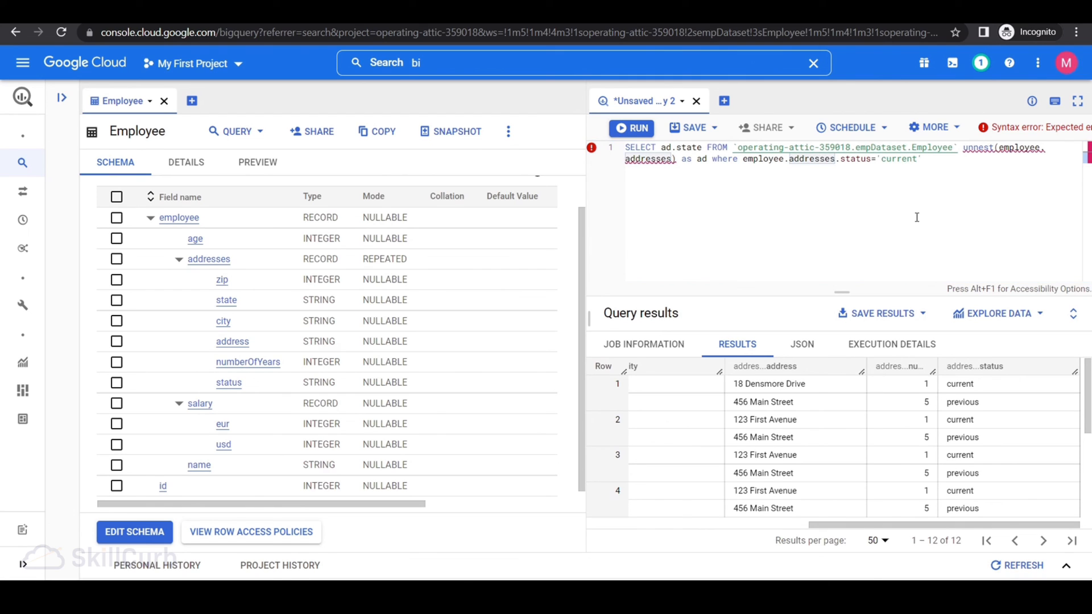
click(771, 160)
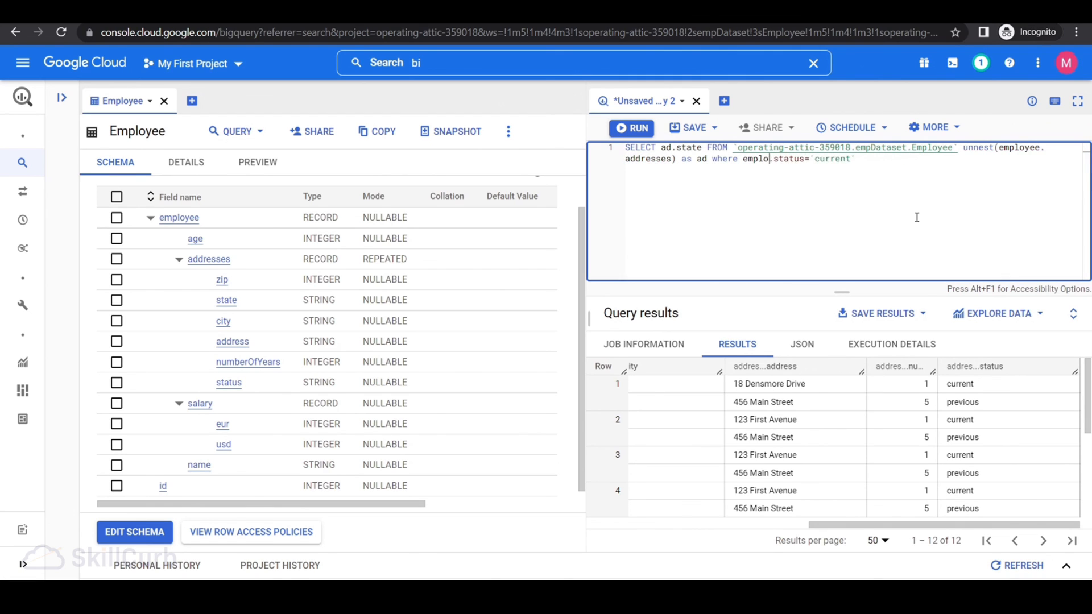
text(ad)
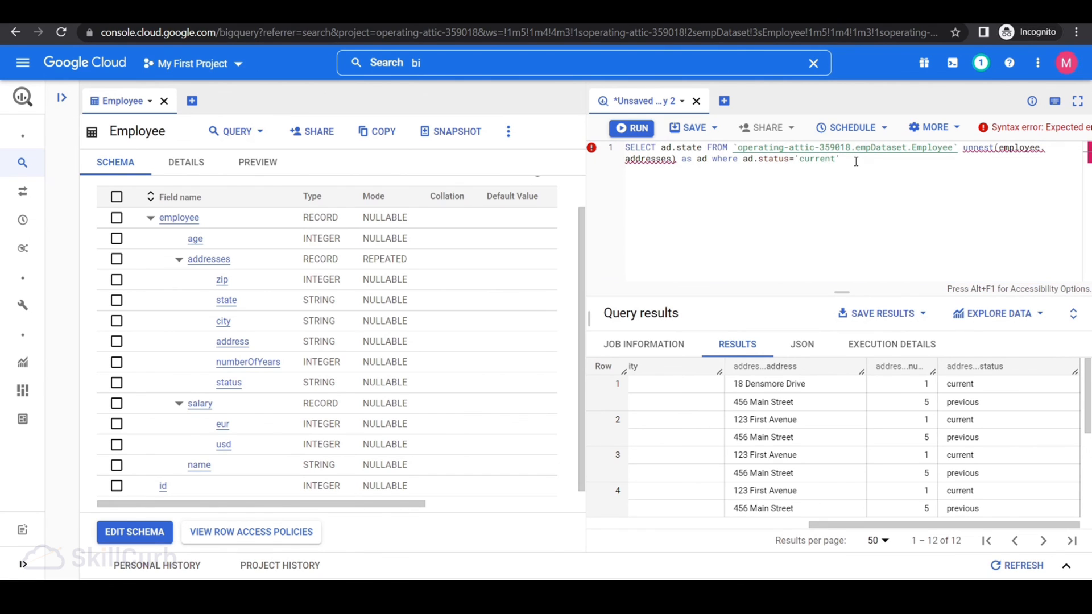
mouse_move(997, 144)
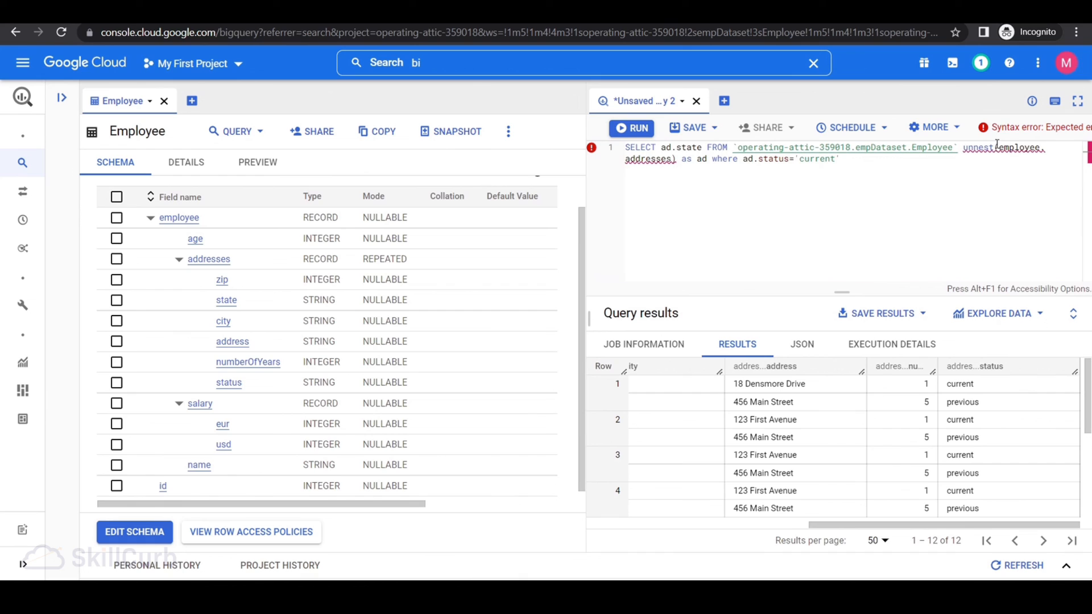
mouse_move(967, 203)
text(,)
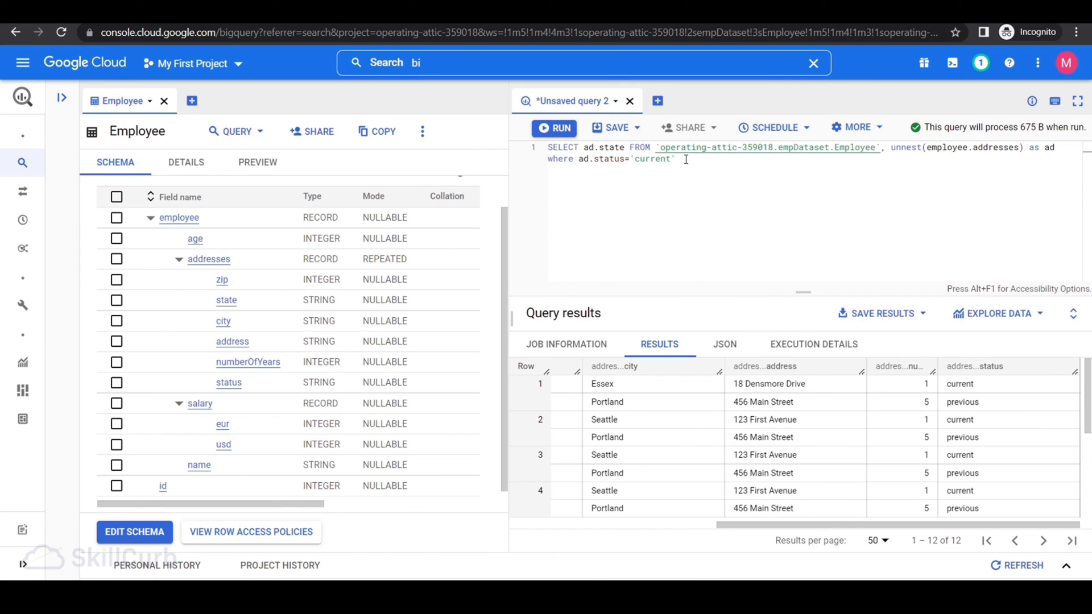
Run the corrected UNNEST query and scroll through the 25 returned states
click(554, 128)
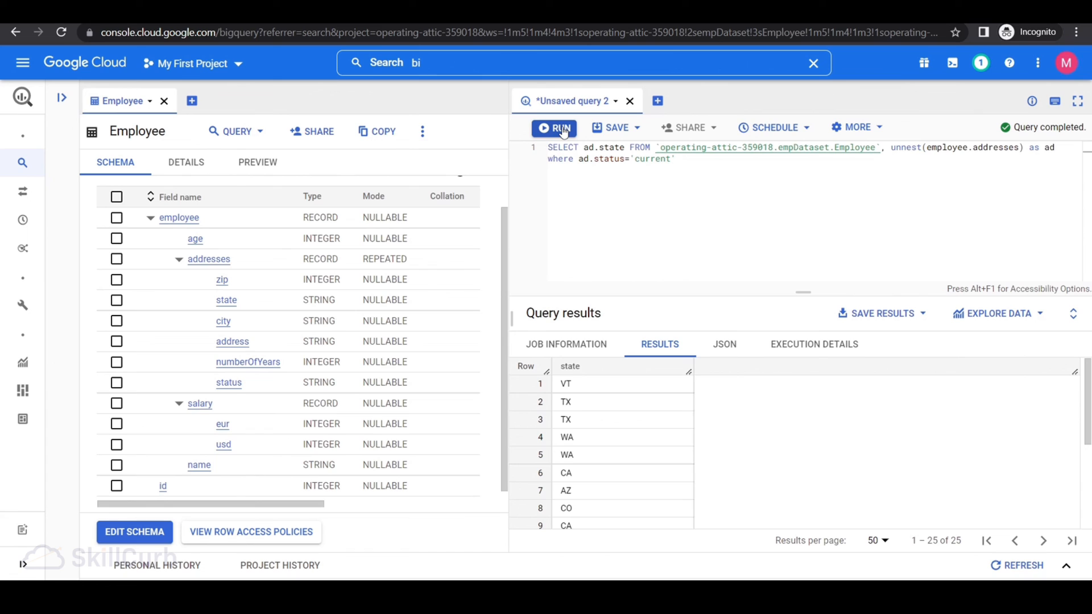
mouse_move(578, 158)
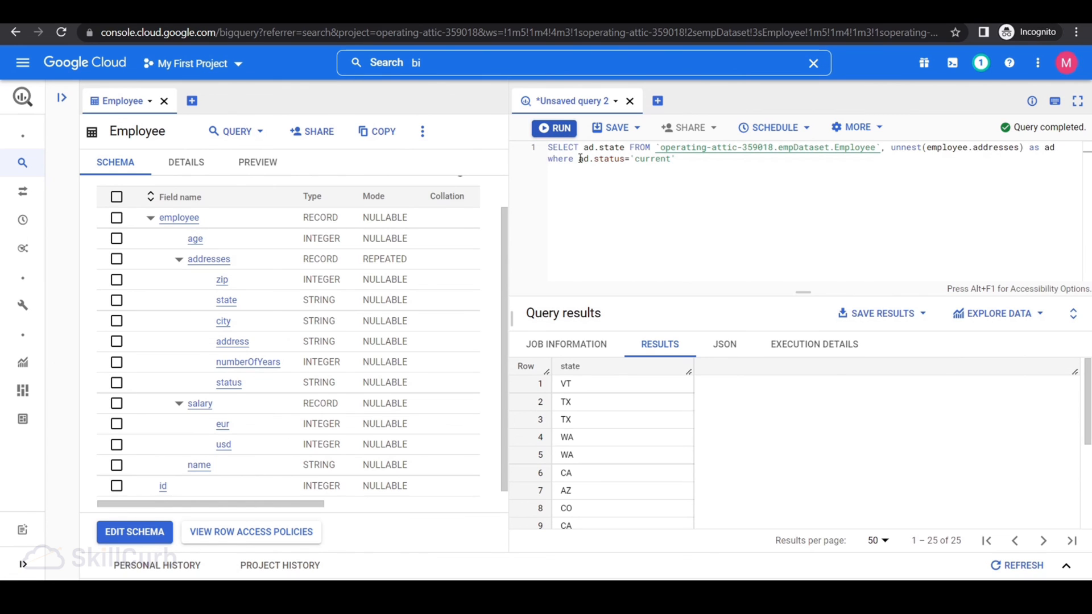
scroll(down, 3)
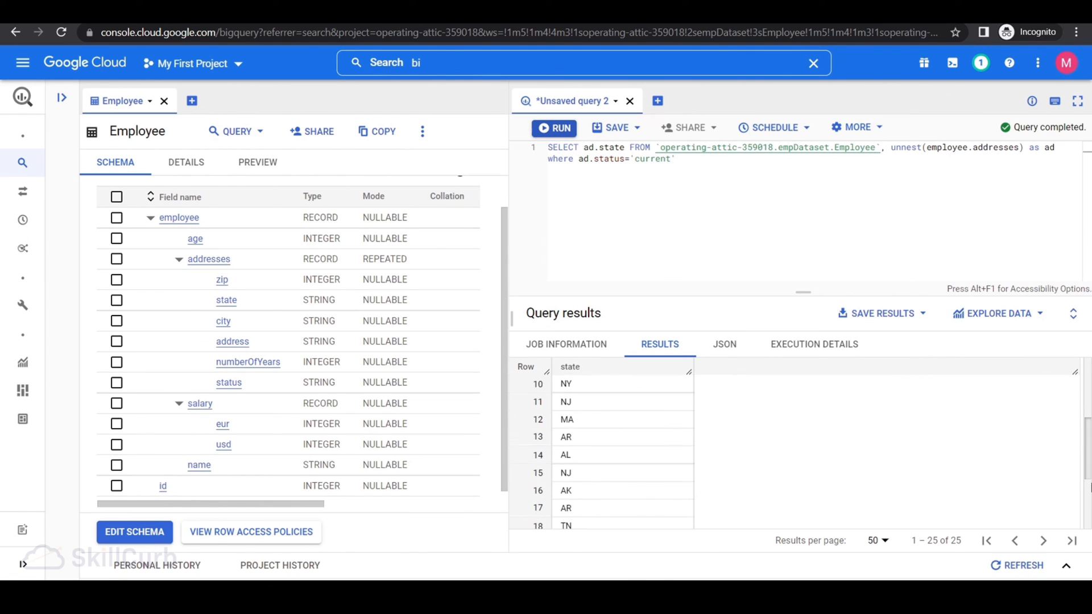
scroll(up, 3)
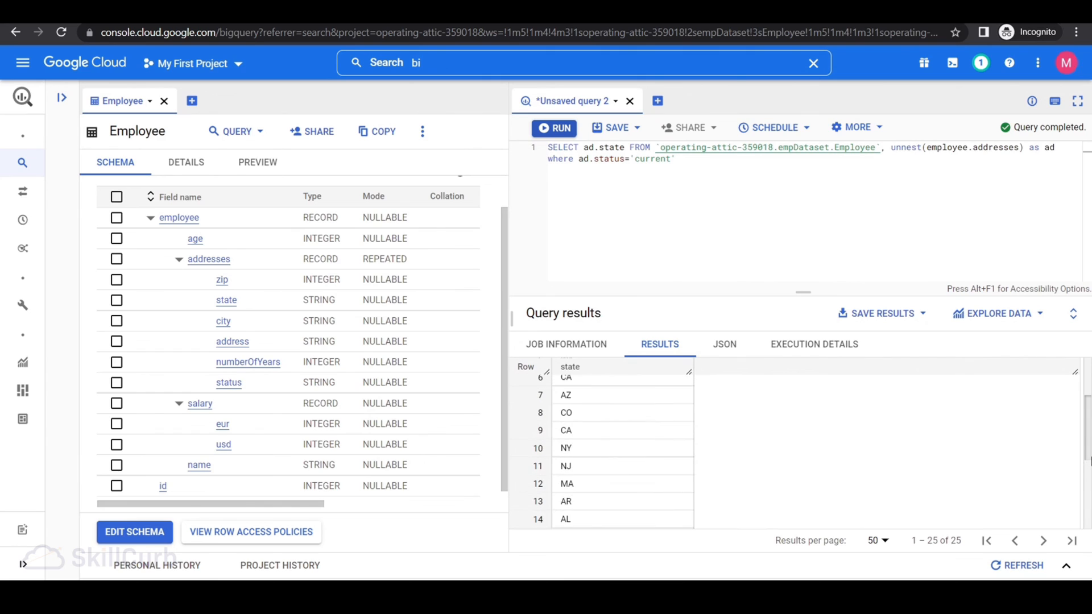
scroll(up, 3)
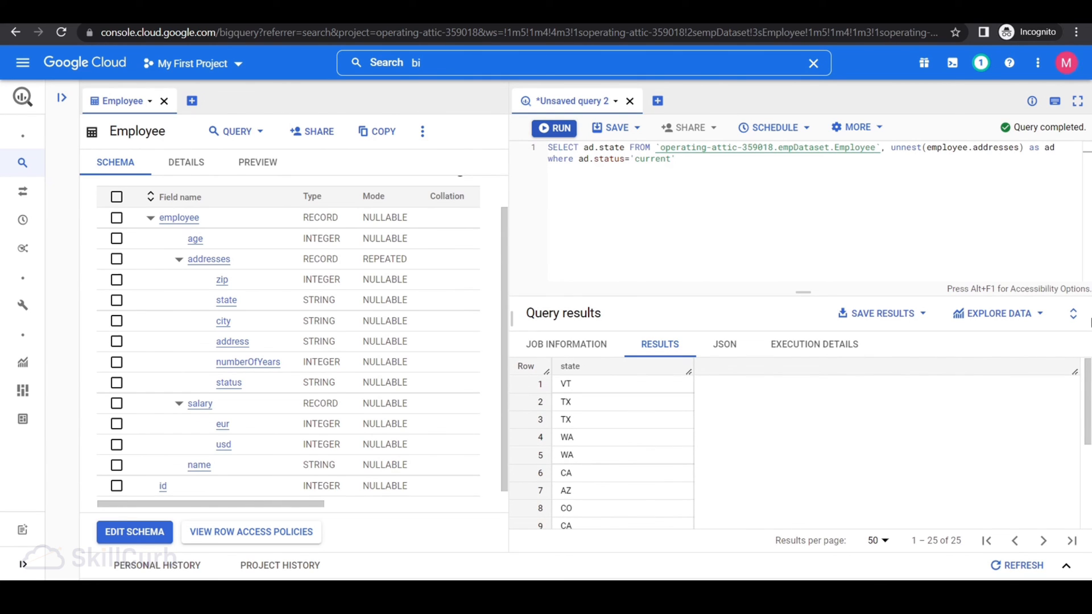